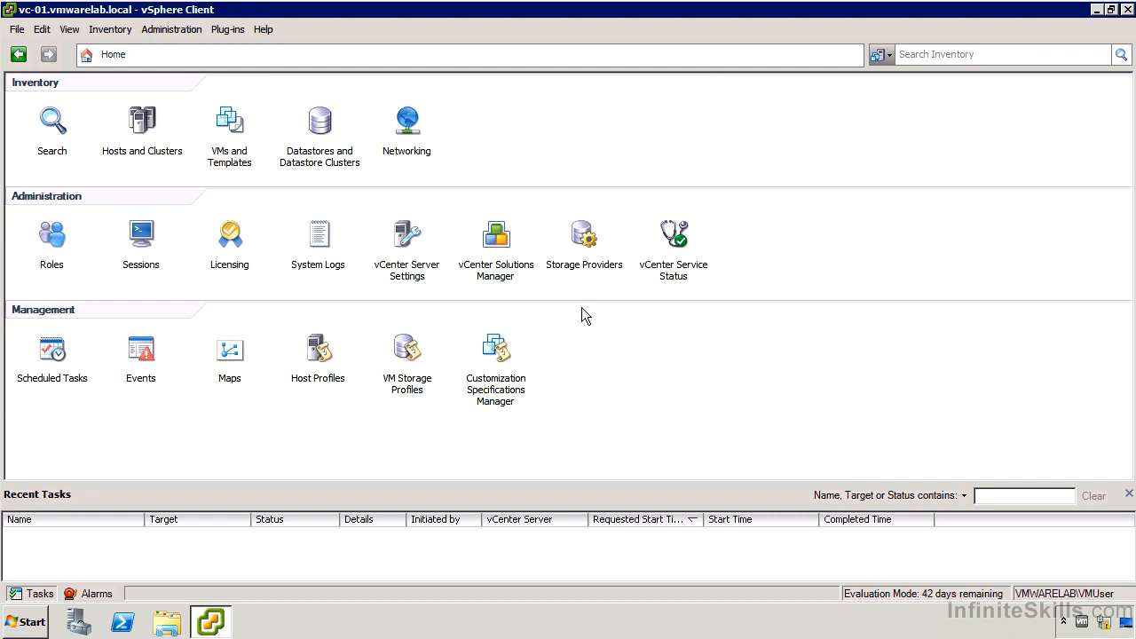
pyautogui.moveTo(309, 160)
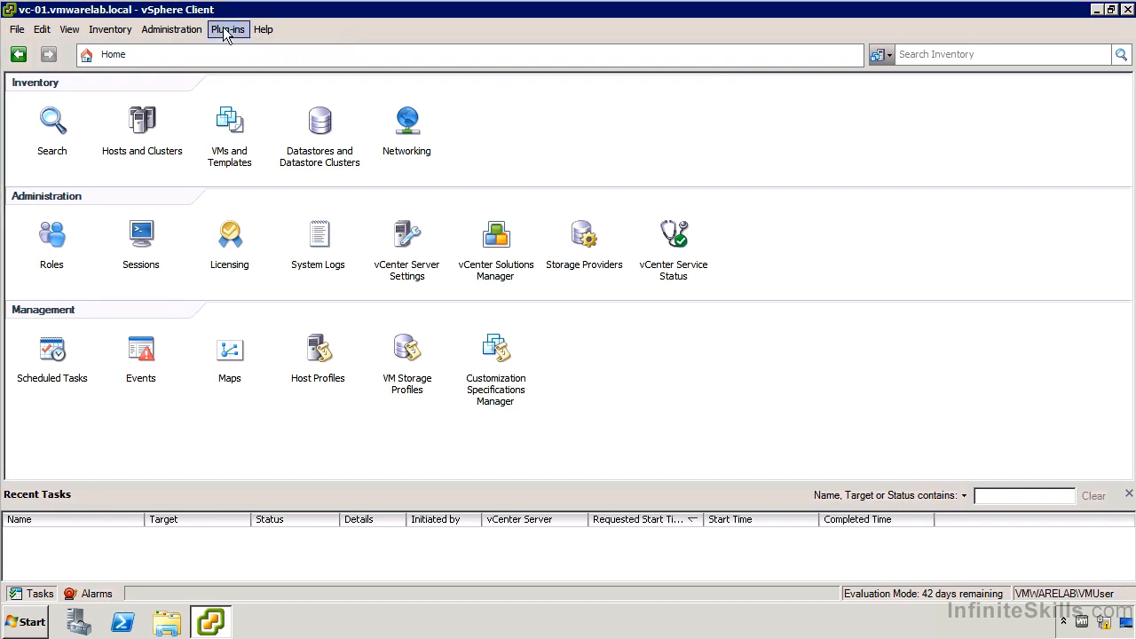
# Step: Download the vSphere Update Manager plug-in from Manage Plug-ins and run its installer
pyautogui.click(228, 29)
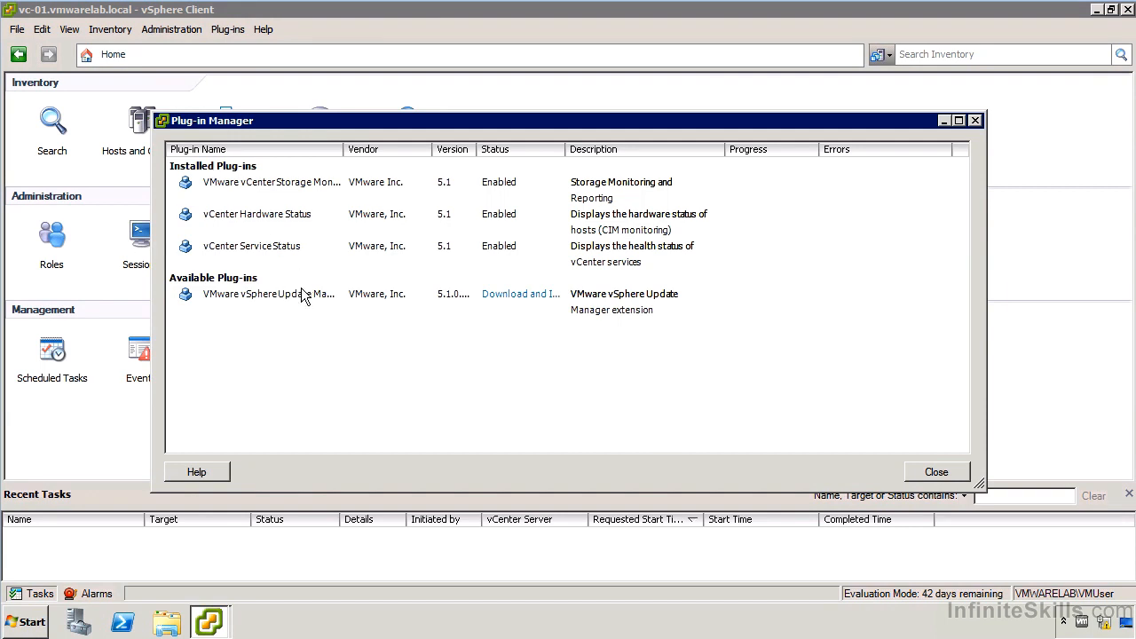
pyautogui.moveTo(518, 300)
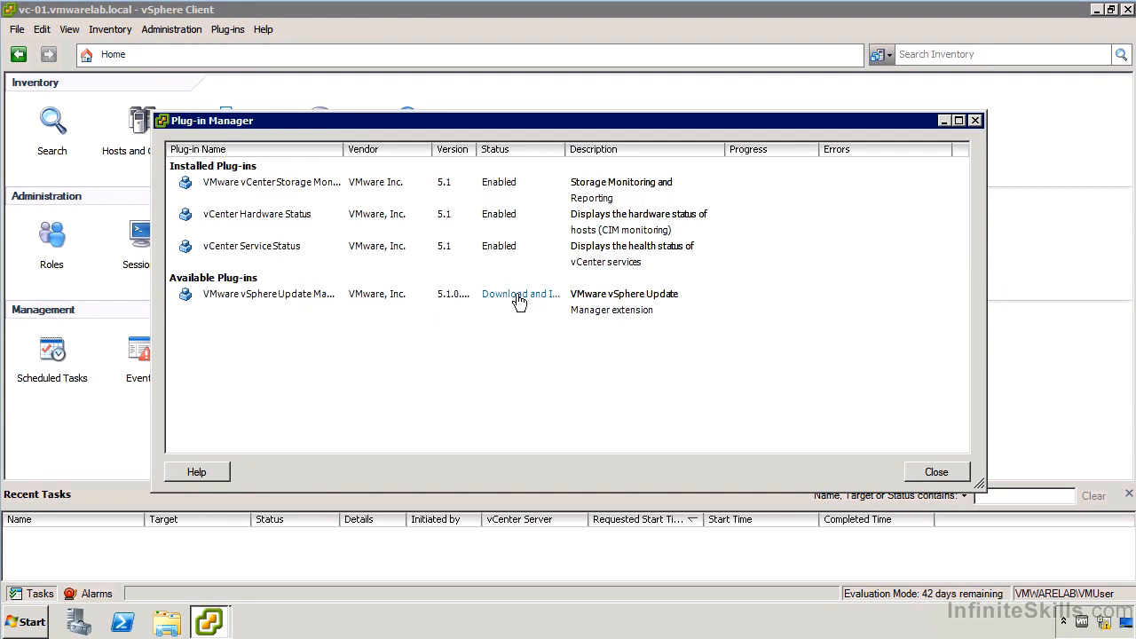
pyautogui.click(520, 295)
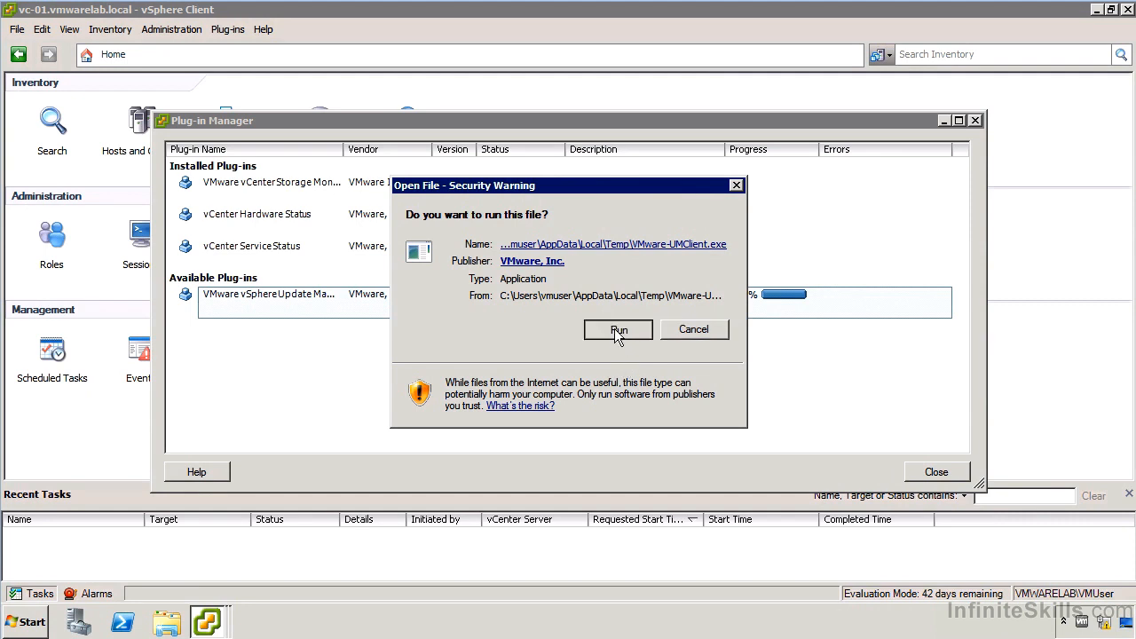
pyautogui.click(617, 328)
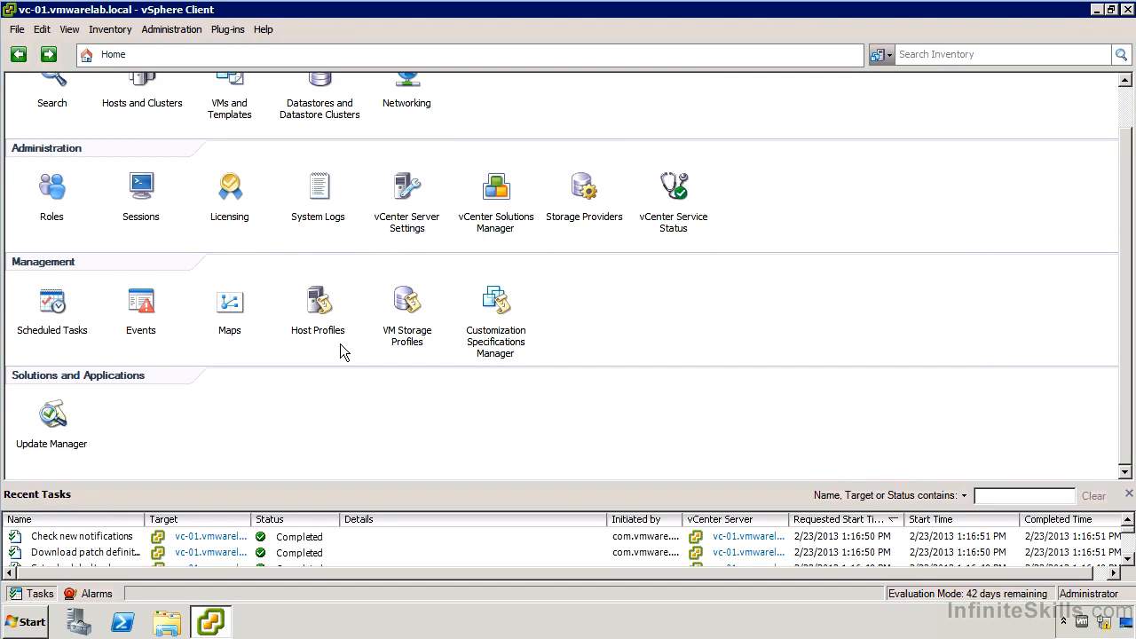
pyautogui.moveTo(87, 390)
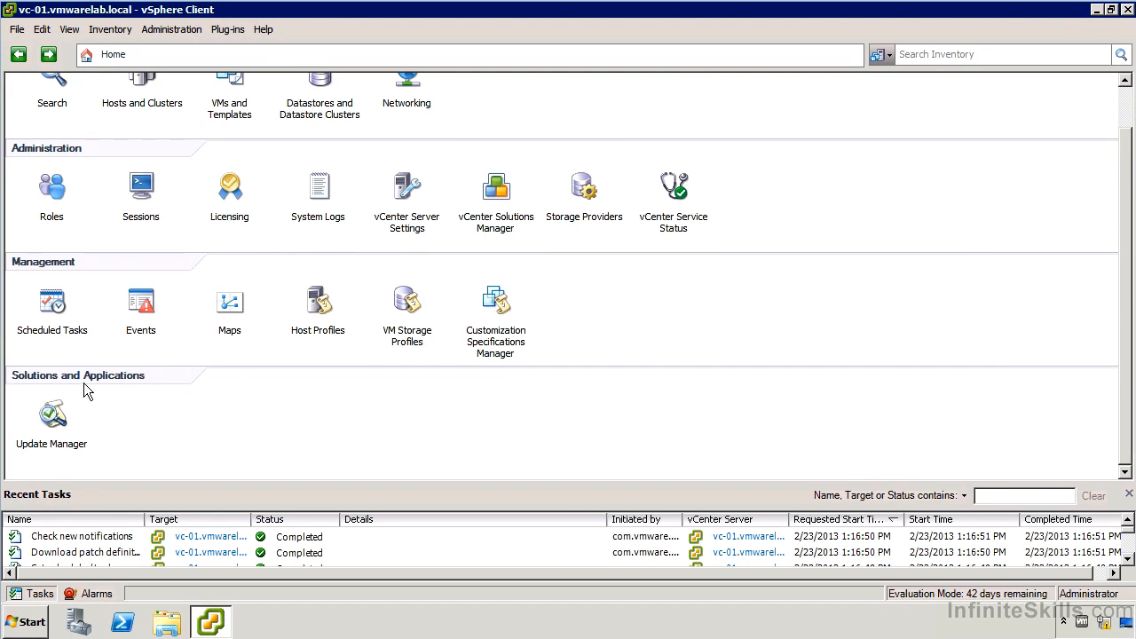
pyautogui.moveTo(53, 417)
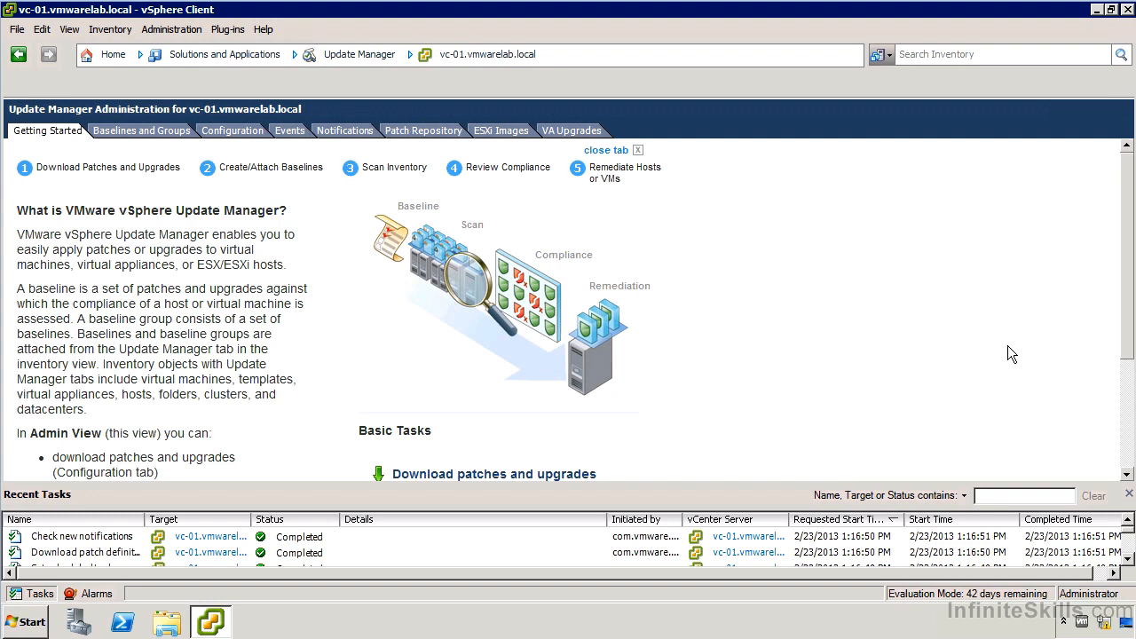
# Step: Scroll the Update Manager administration view to see the predefined host patch baselines
pyautogui.scroll(-3)
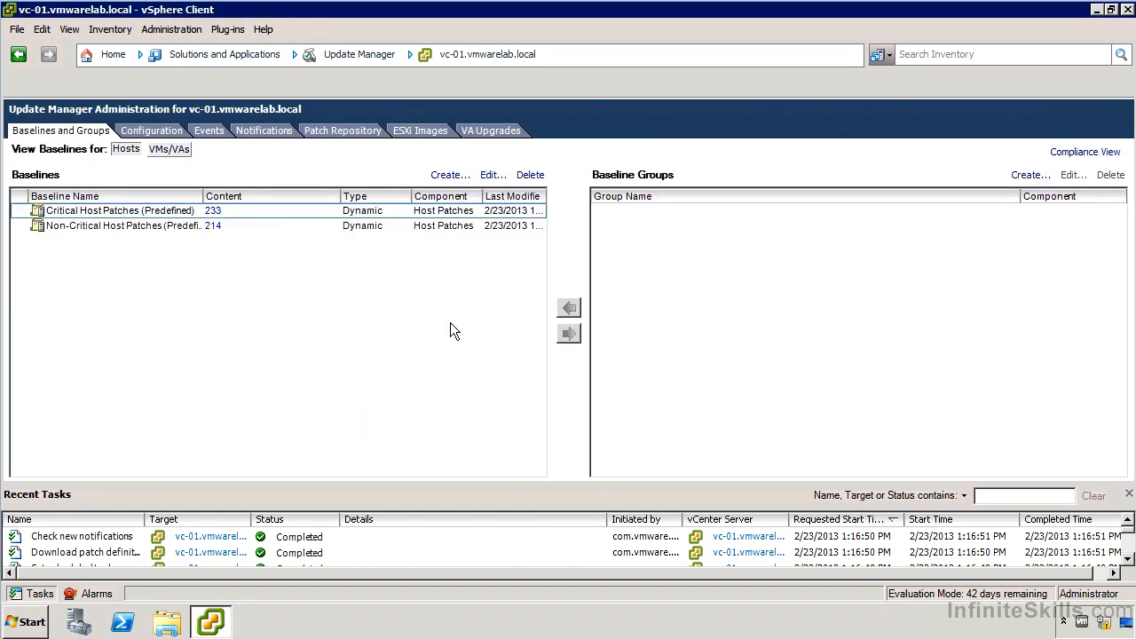
# Step: Show Update Manager's Network Connectivity settings with SOAP port 8084 and patch store port 9084
pyautogui.click(152, 131)
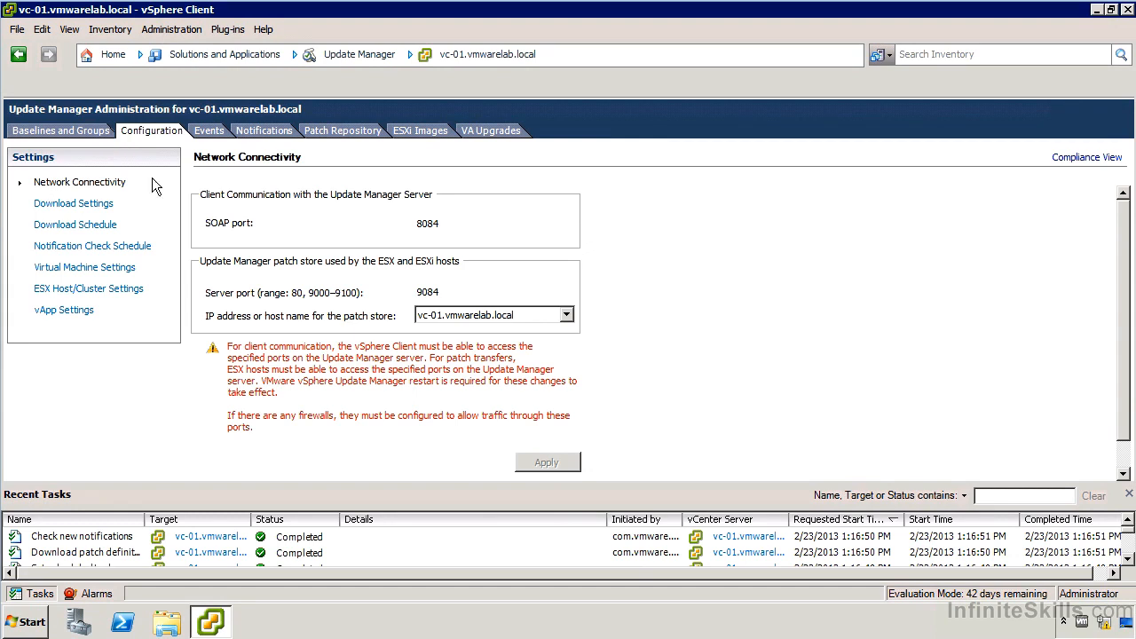
pyautogui.moveTo(372, 313)
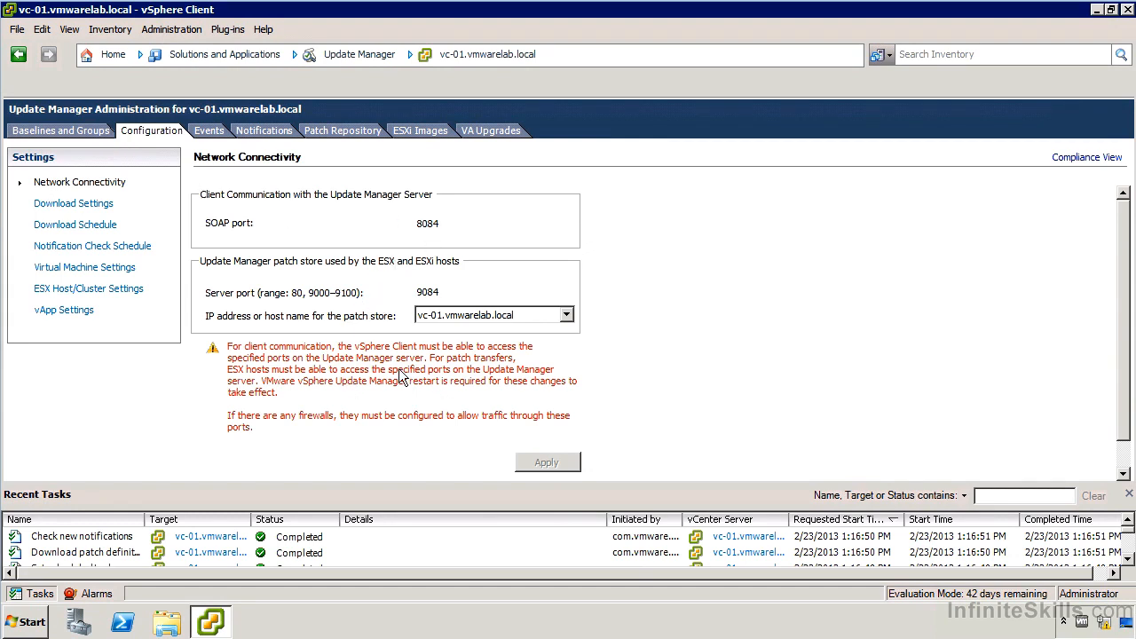
pyautogui.moveTo(398, 394)
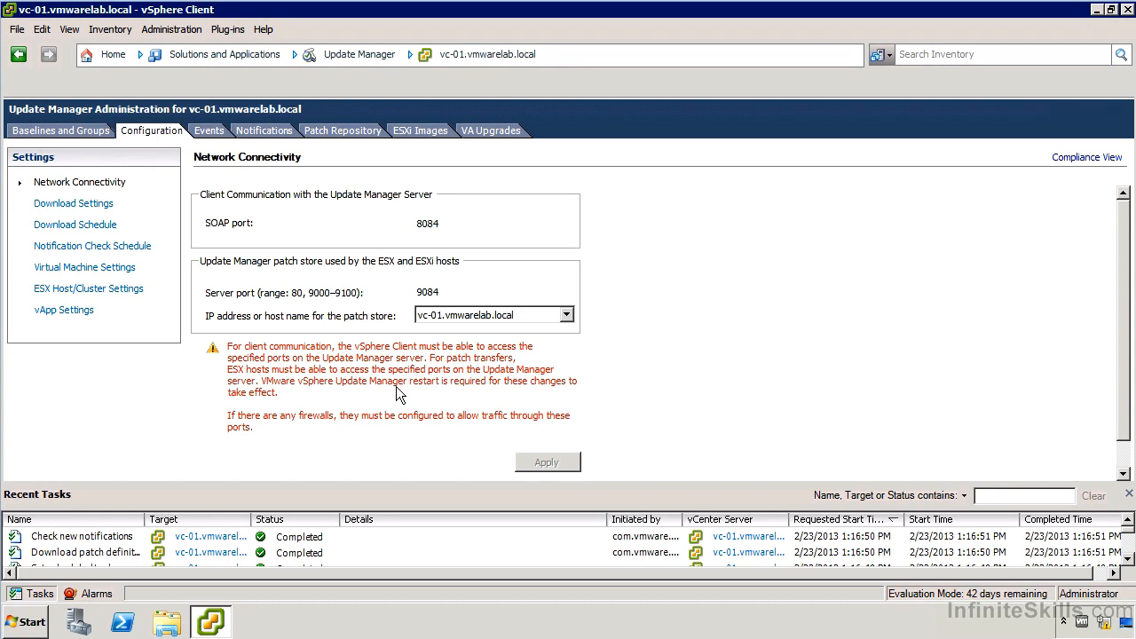
pyautogui.moveTo(398, 392)
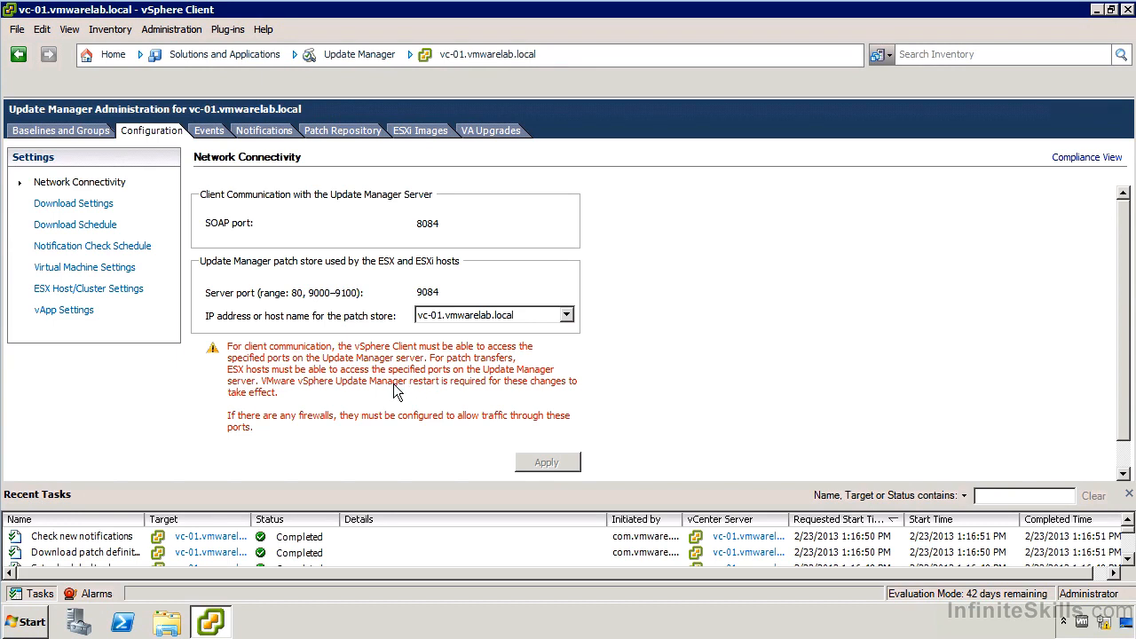
pyautogui.moveTo(388, 393)
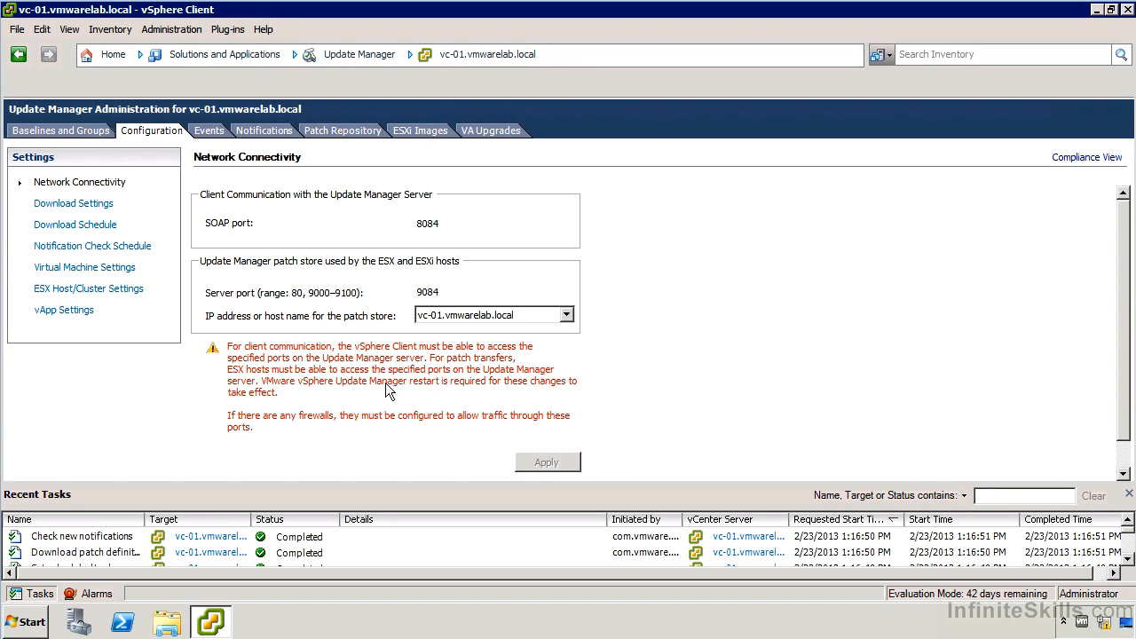
# Step: Review Download Settings and the VMware ESX download source's context options without changing them
pyautogui.click(73, 202)
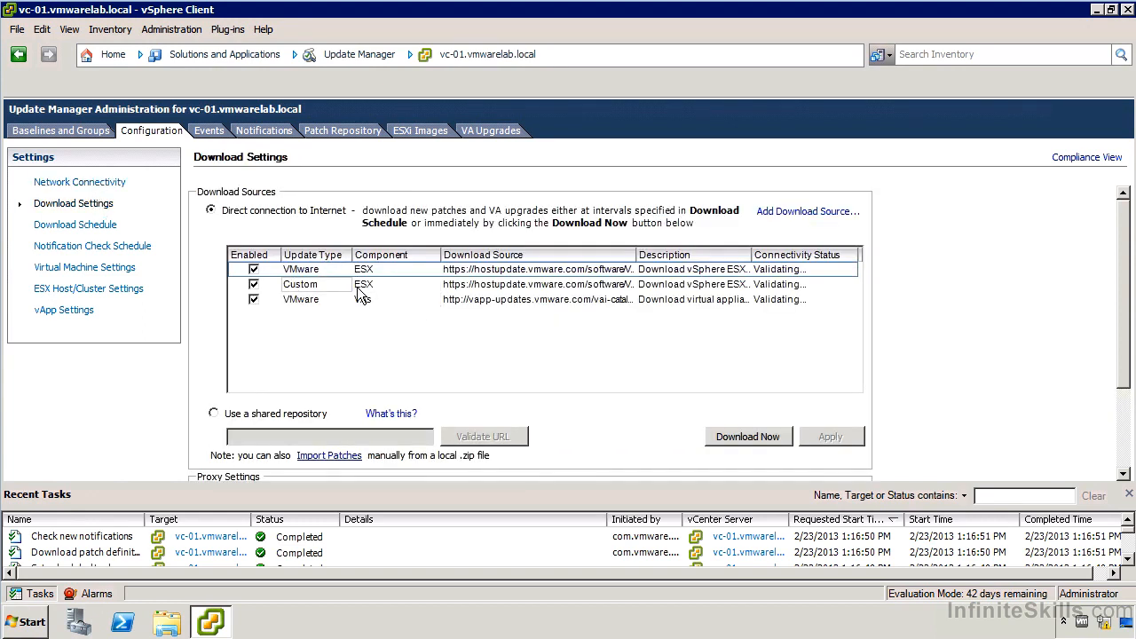
pyautogui.rightClick(300, 270)
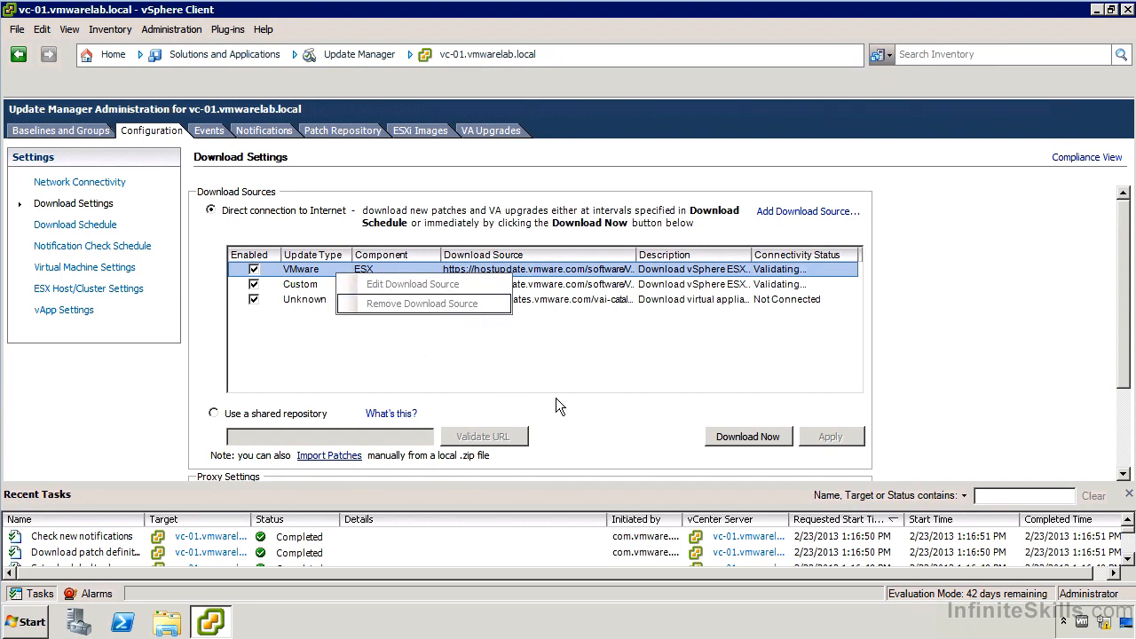
pyautogui.click(702, 257)
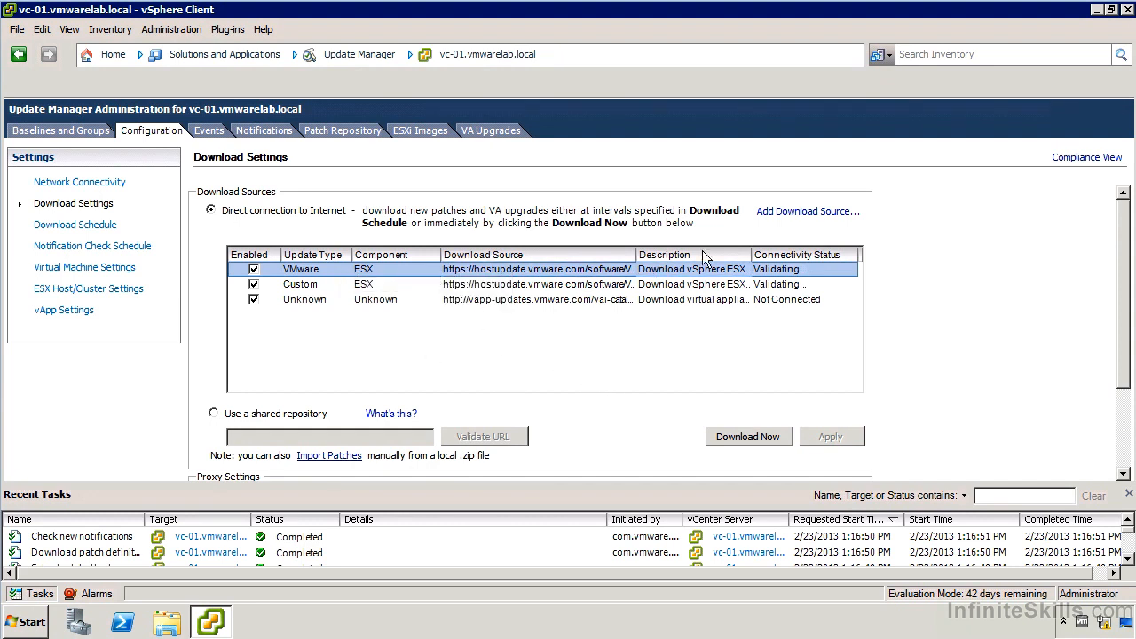
pyautogui.click(806, 211)
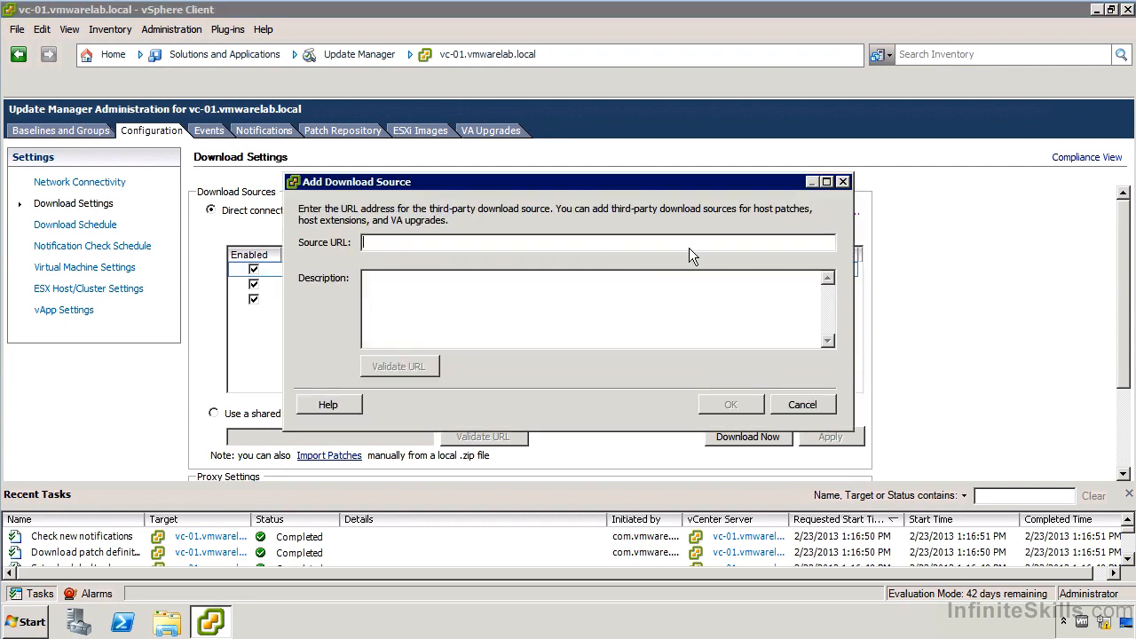
pyautogui.moveTo(508, 263)
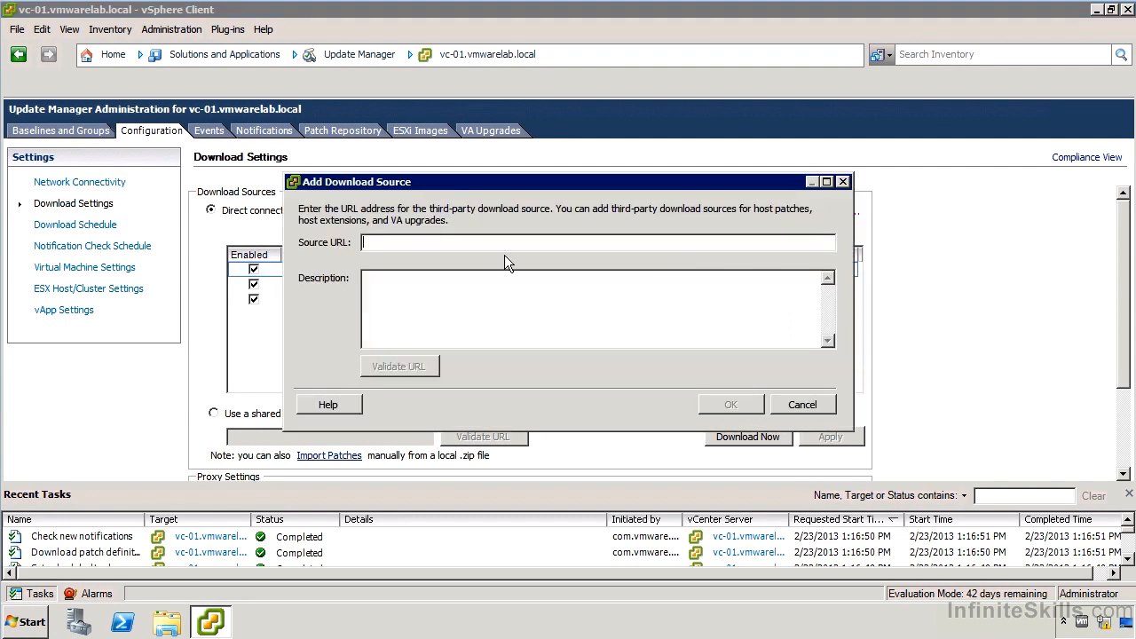
pyautogui.moveTo(802, 404)
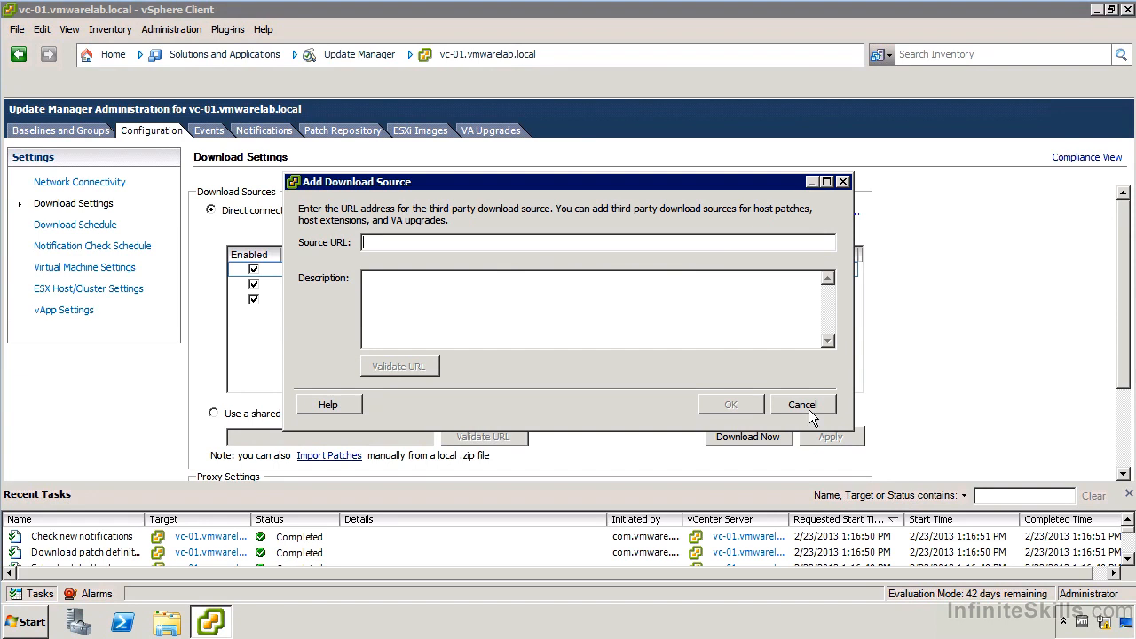
pyautogui.moveTo(813, 417)
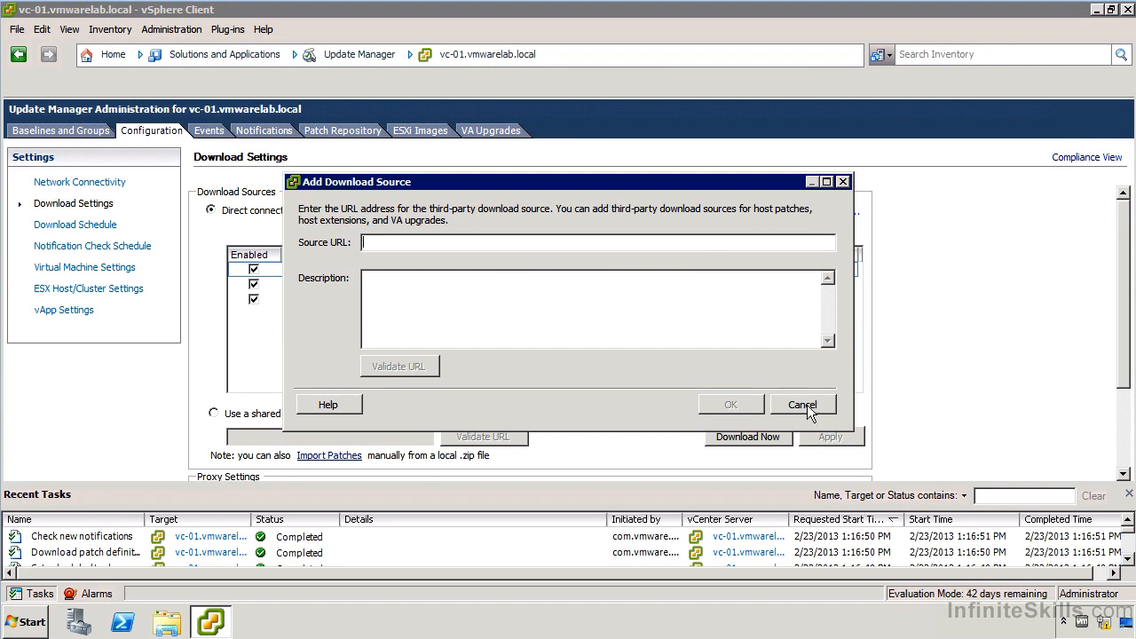
pyautogui.click(802, 405)
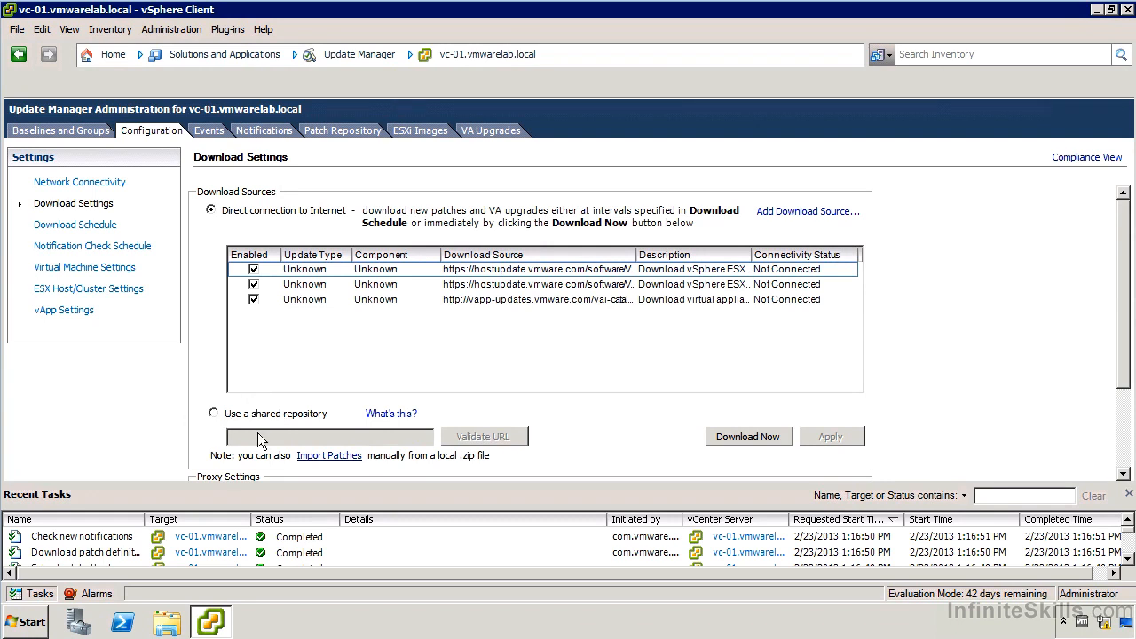
pyautogui.moveTo(227, 419)
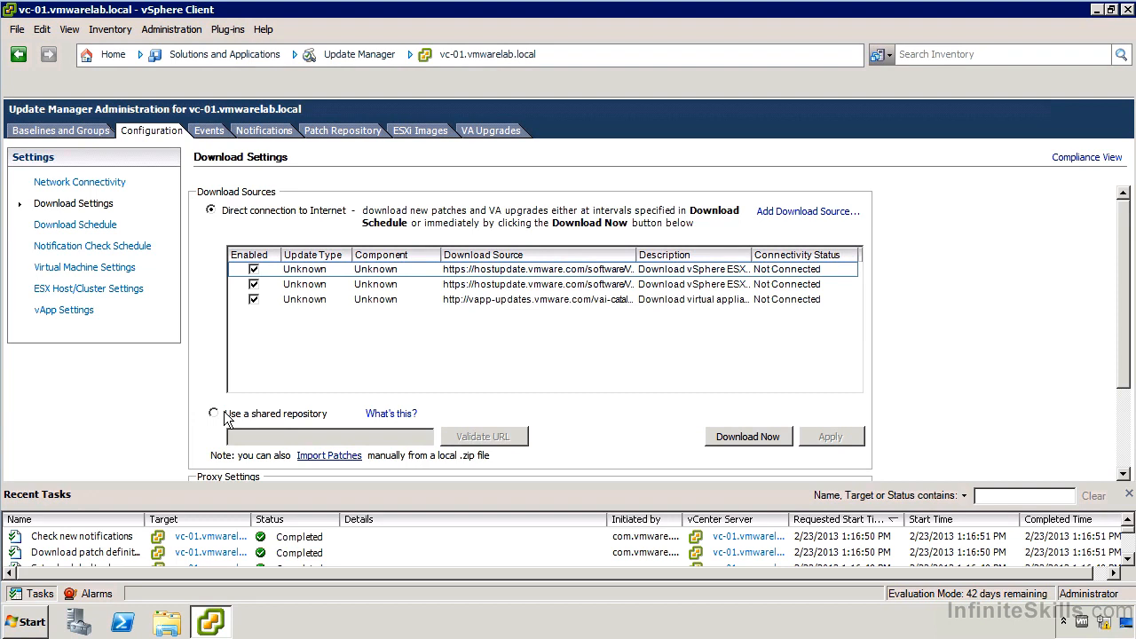
pyautogui.moveTo(227, 419)
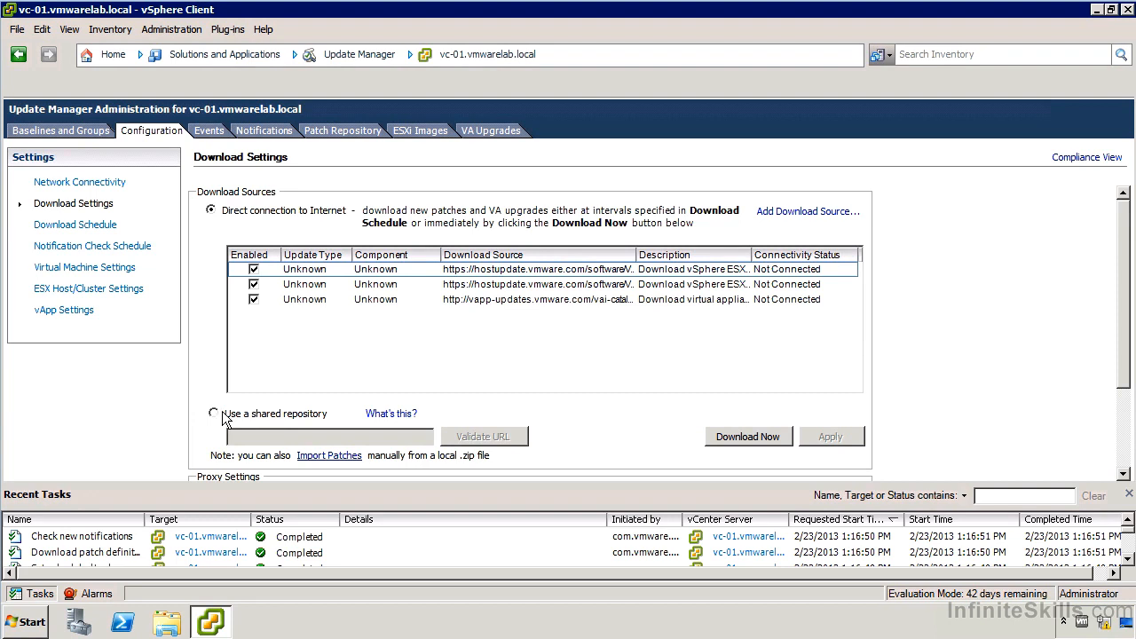
pyautogui.scroll(-3)
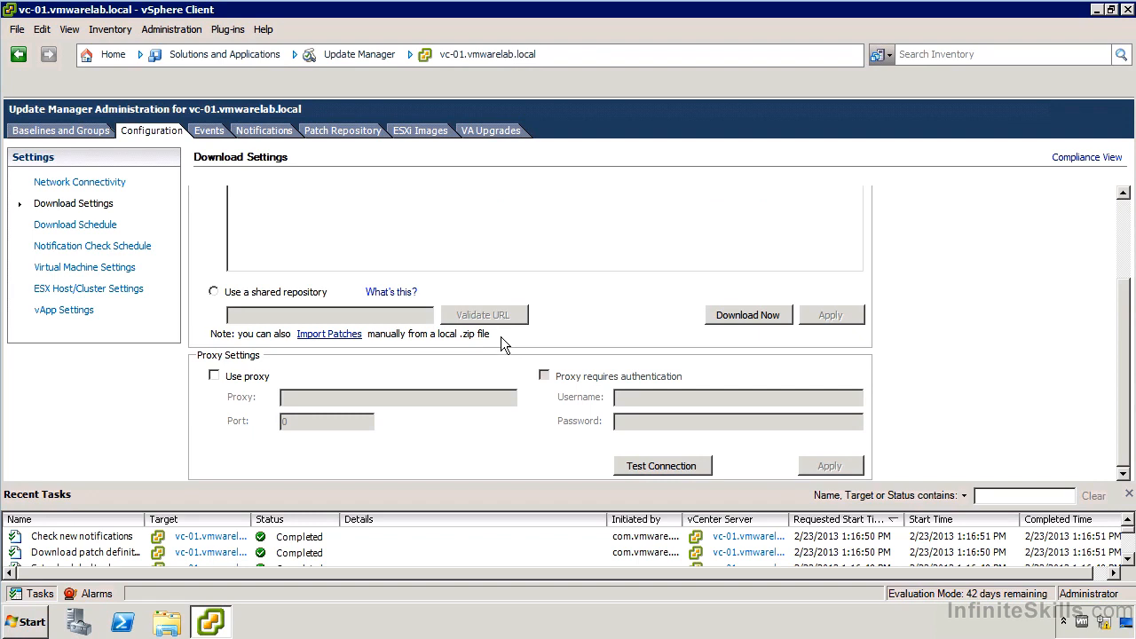
pyautogui.moveTo(469, 380)
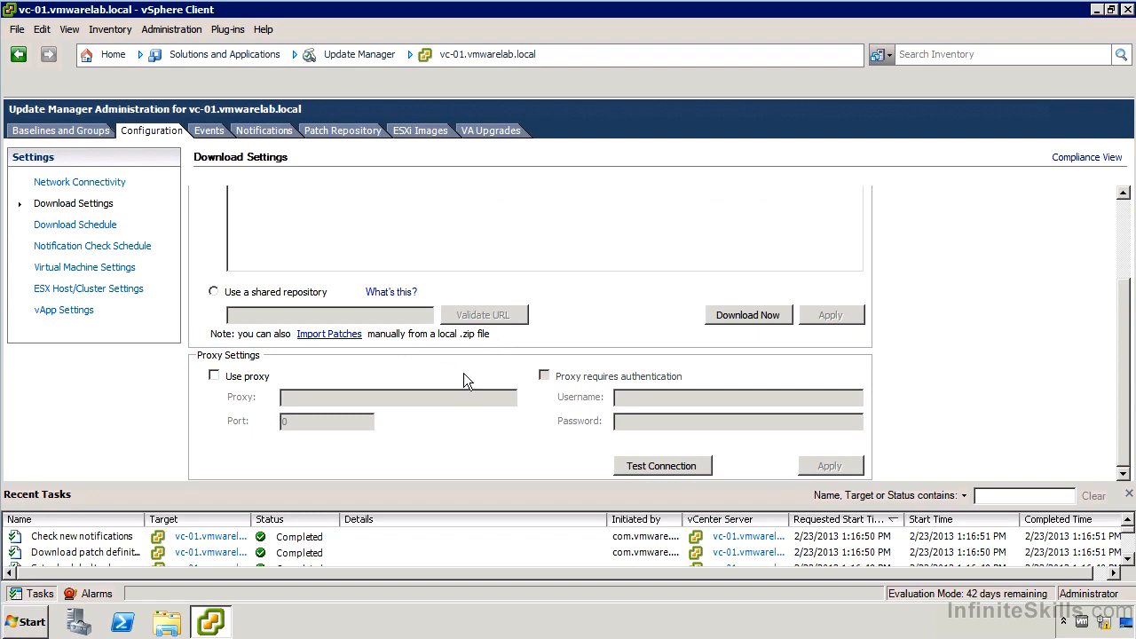
pyautogui.moveTo(572, 376)
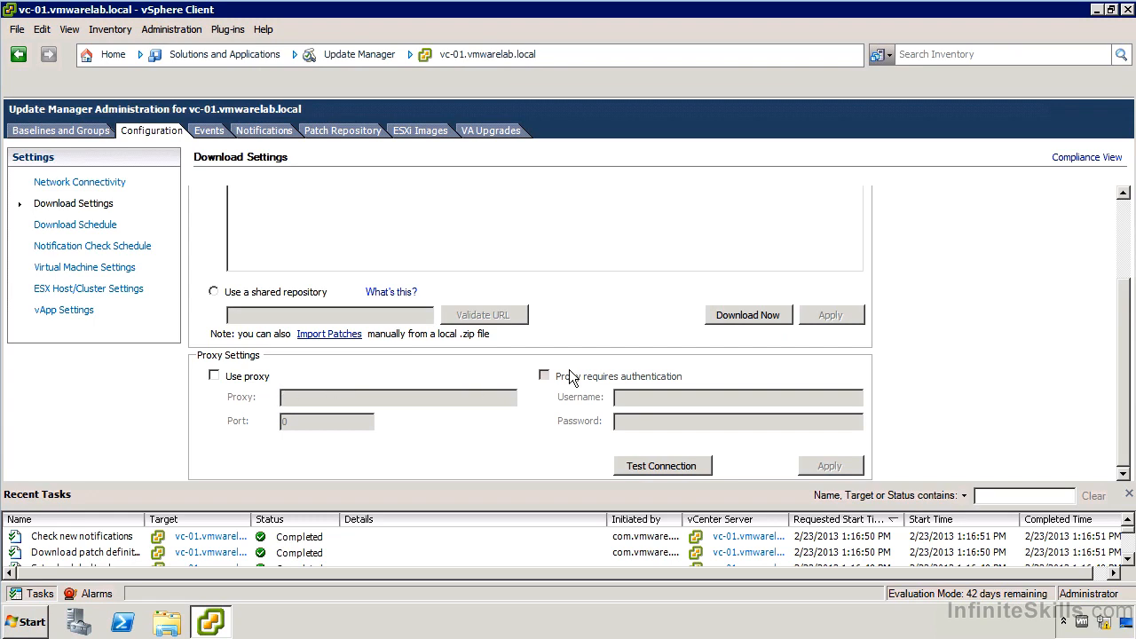
pyautogui.moveTo(1051, 300)
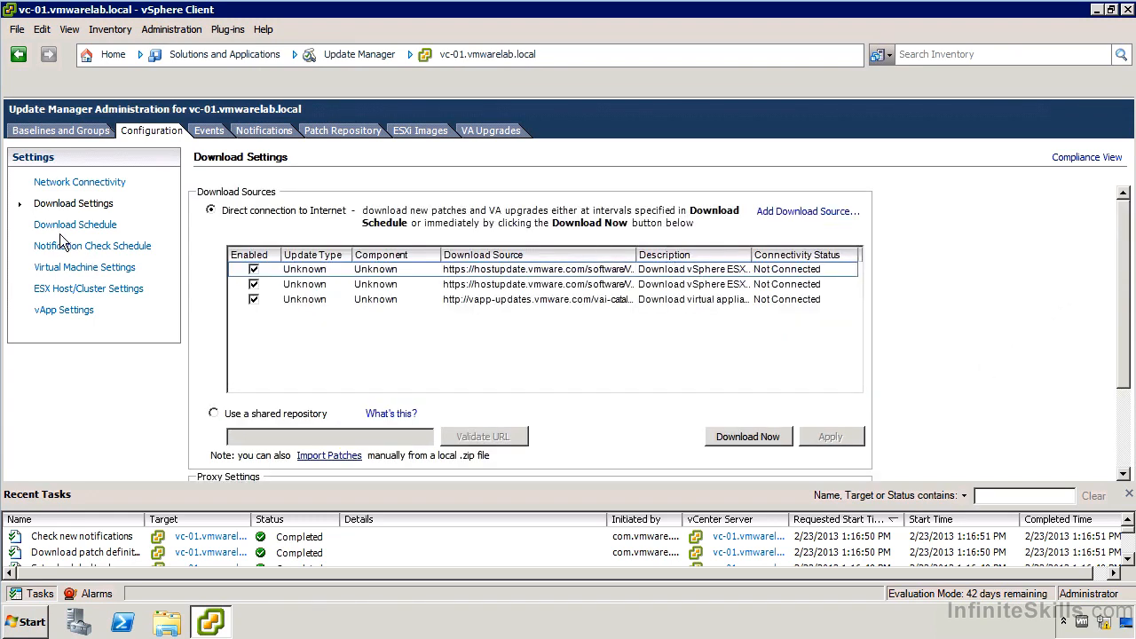
# Step: Review the download schedule editor without changes, then show the Virtual Machine remediation settings
pyautogui.click(74, 224)
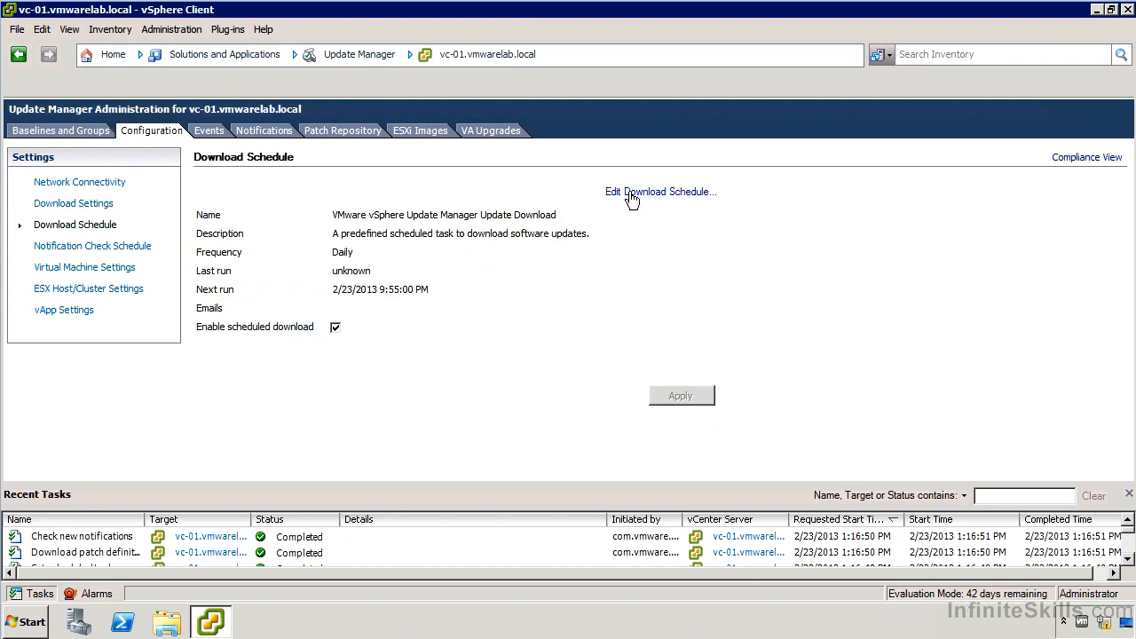
pyautogui.click(660, 192)
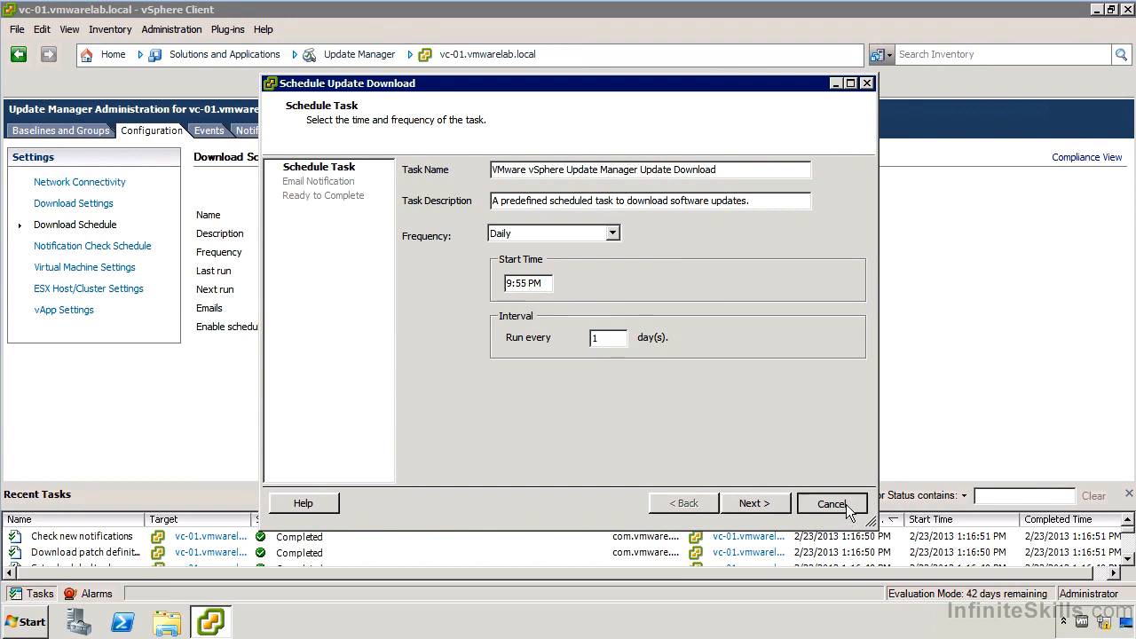
pyautogui.click(831, 504)
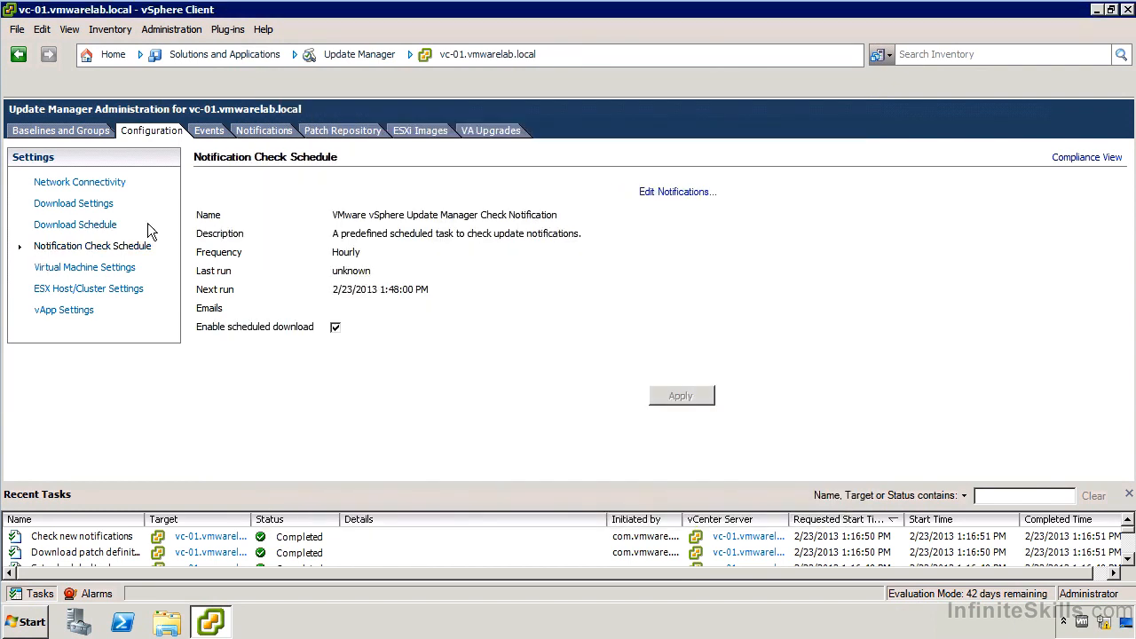
pyautogui.moveTo(678, 192)
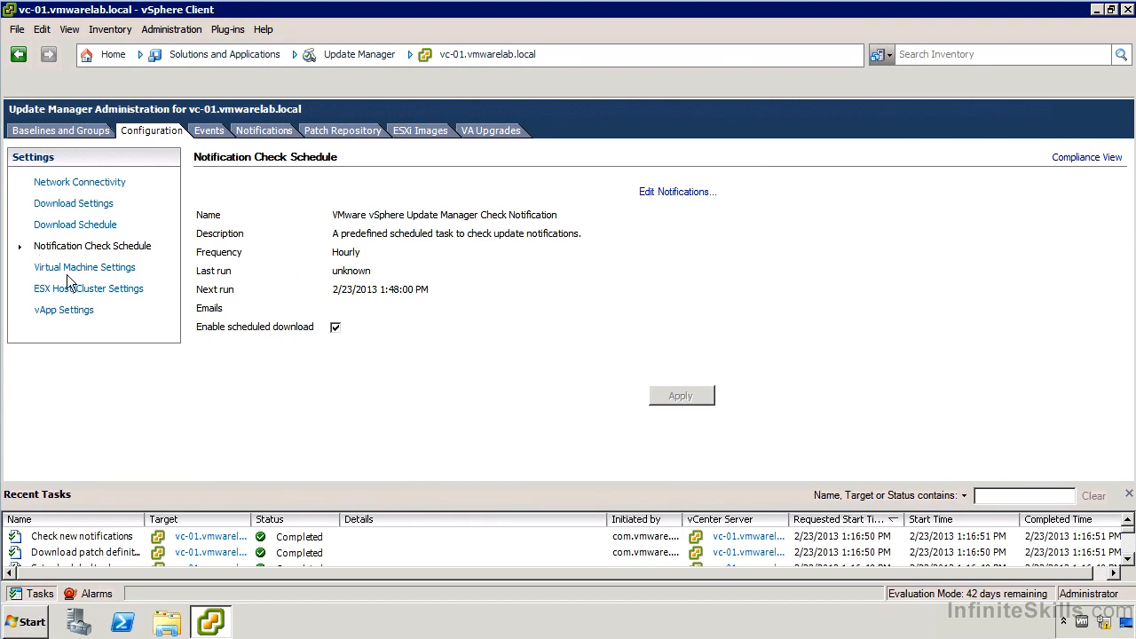
pyautogui.click(86, 267)
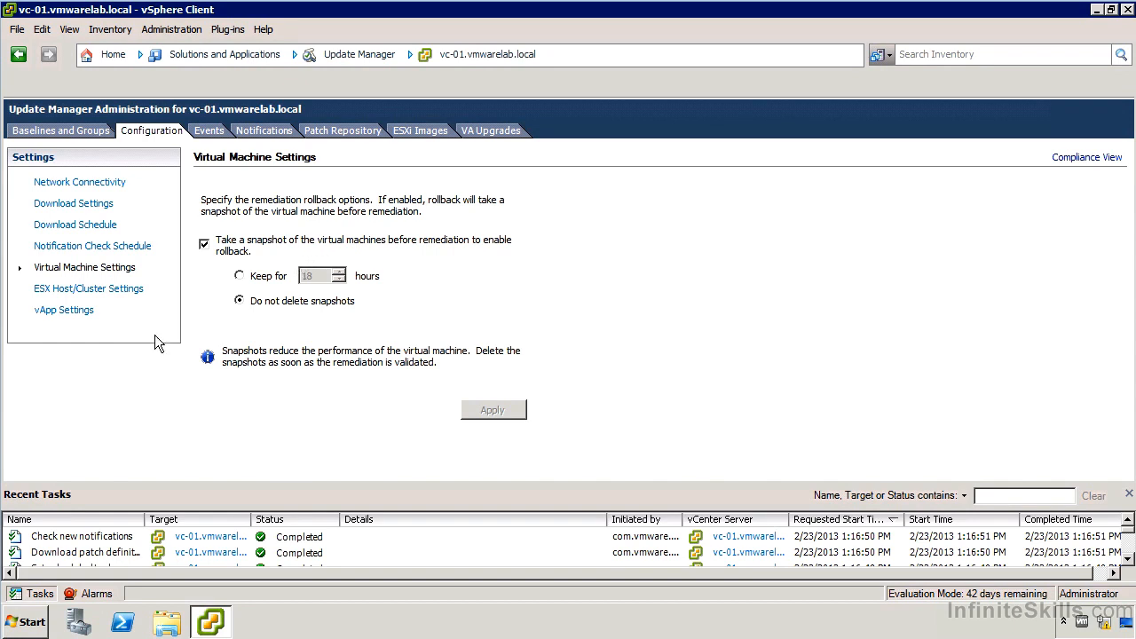
pyautogui.moveTo(146, 346)
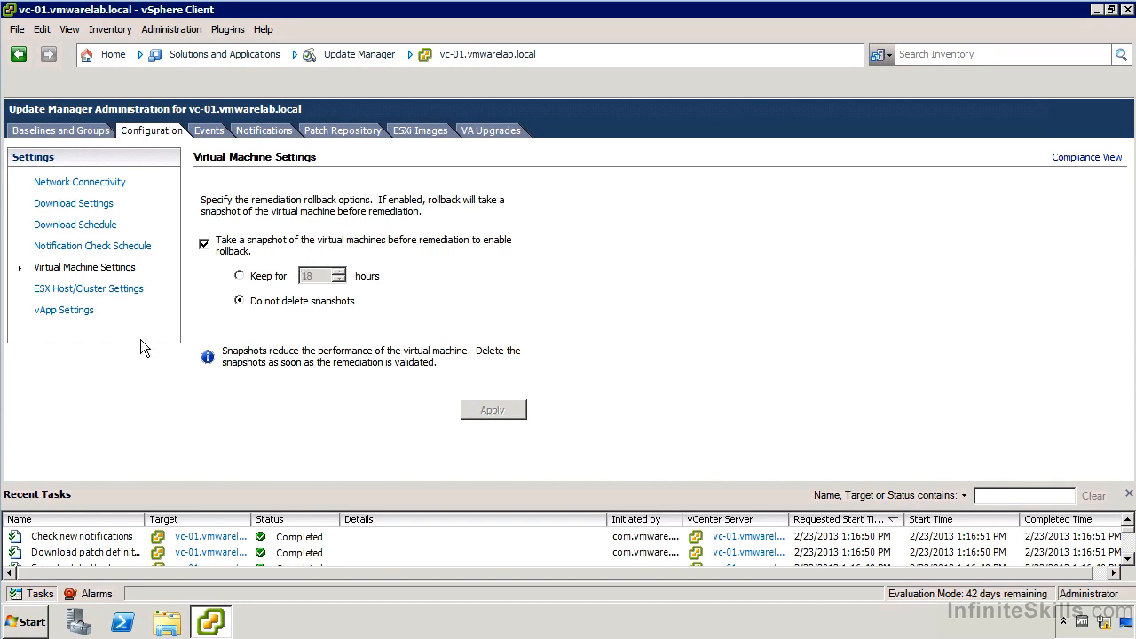
pyautogui.moveTo(89, 288)
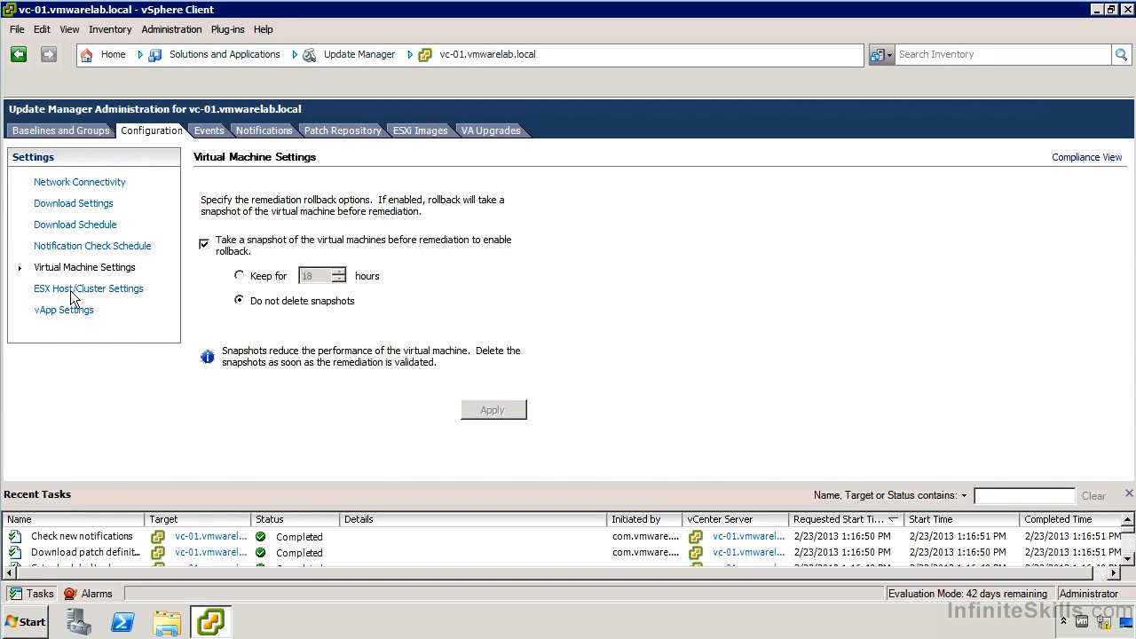
# Step: Review ESX Host/Cluster Settings down to the maintenance-mode retries and cluster features to disable
pyautogui.click(89, 287)
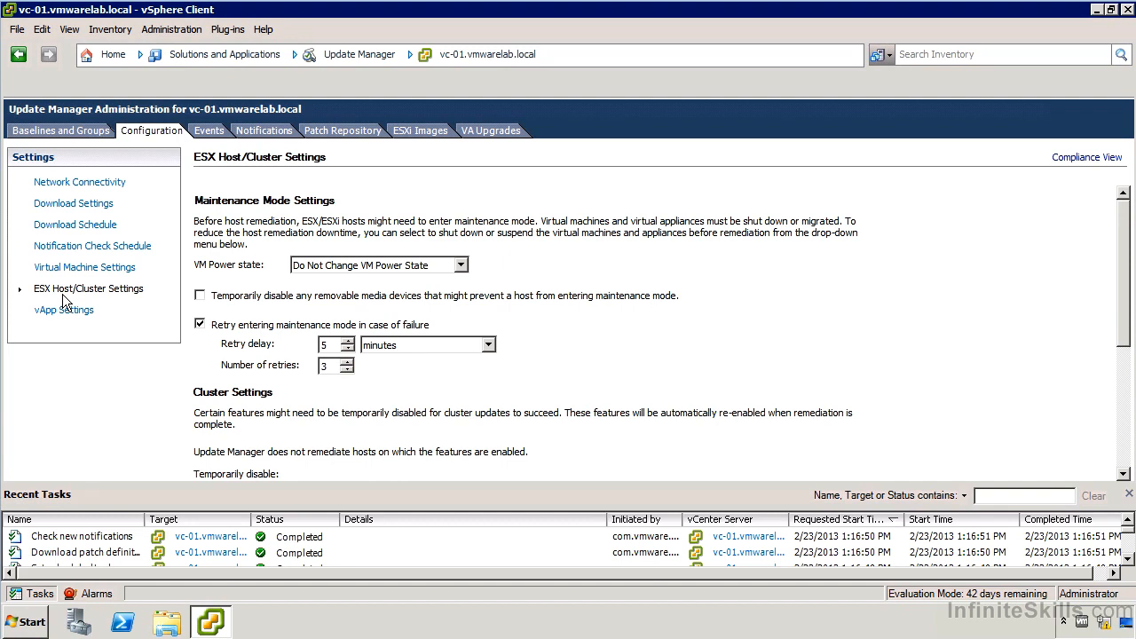
pyautogui.moveTo(95, 300)
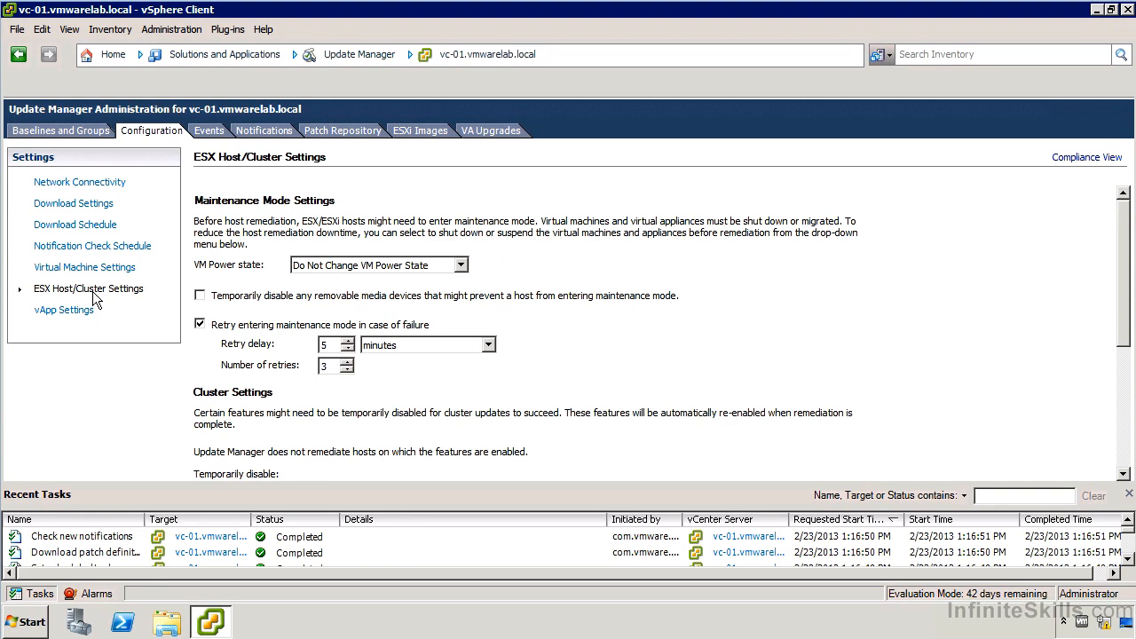
pyautogui.moveTo(224, 223)
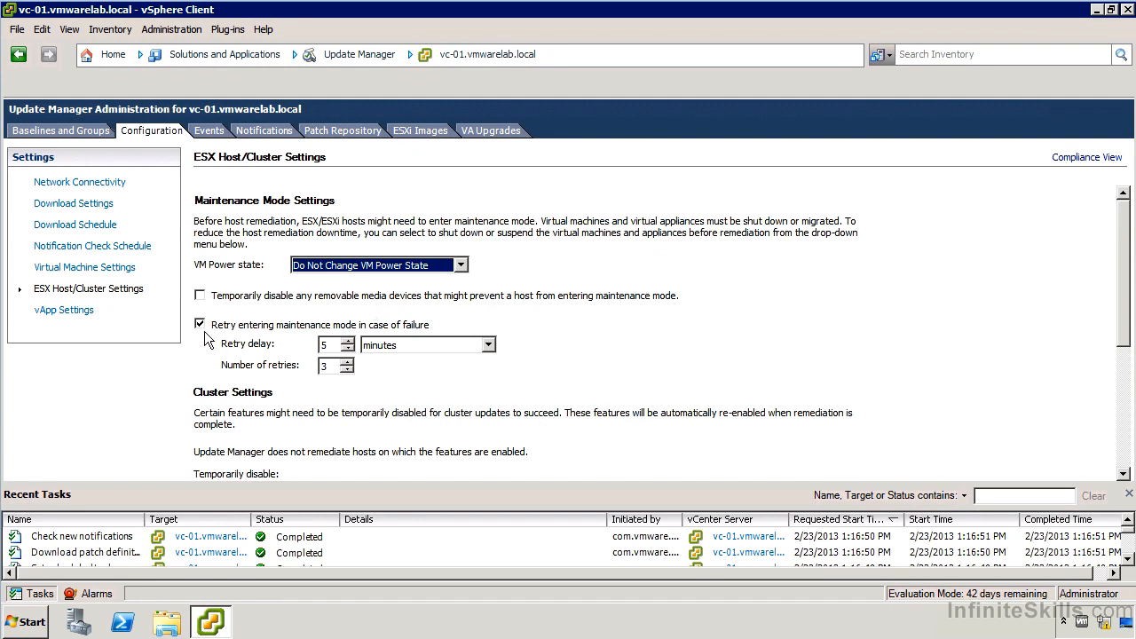
pyautogui.moveTo(455, 336)
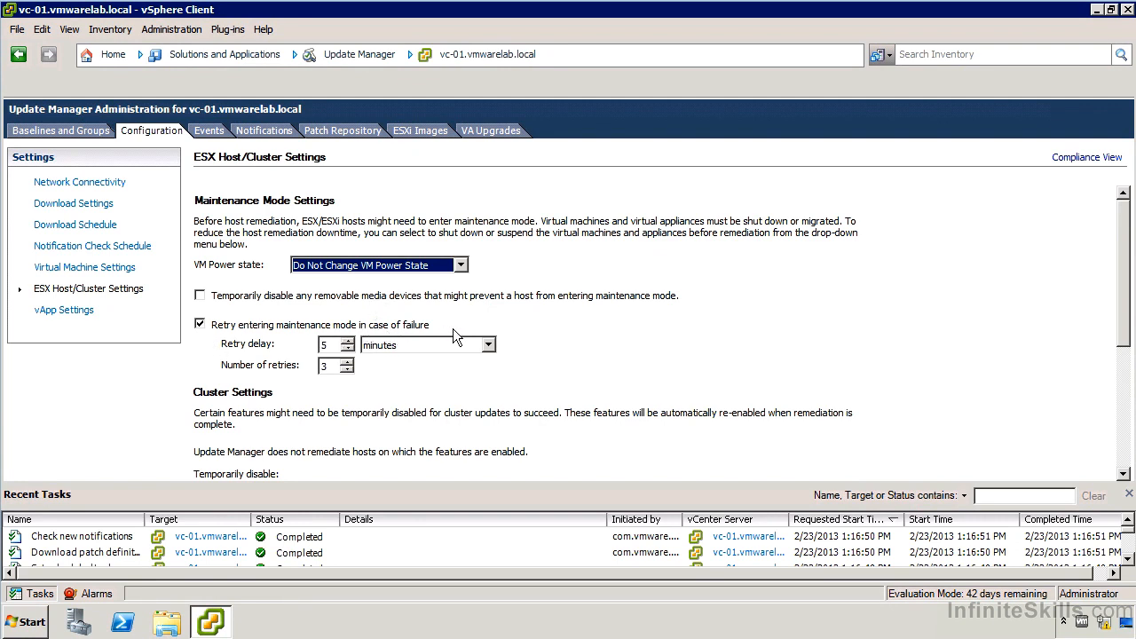
pyautogui.scroll(-3)
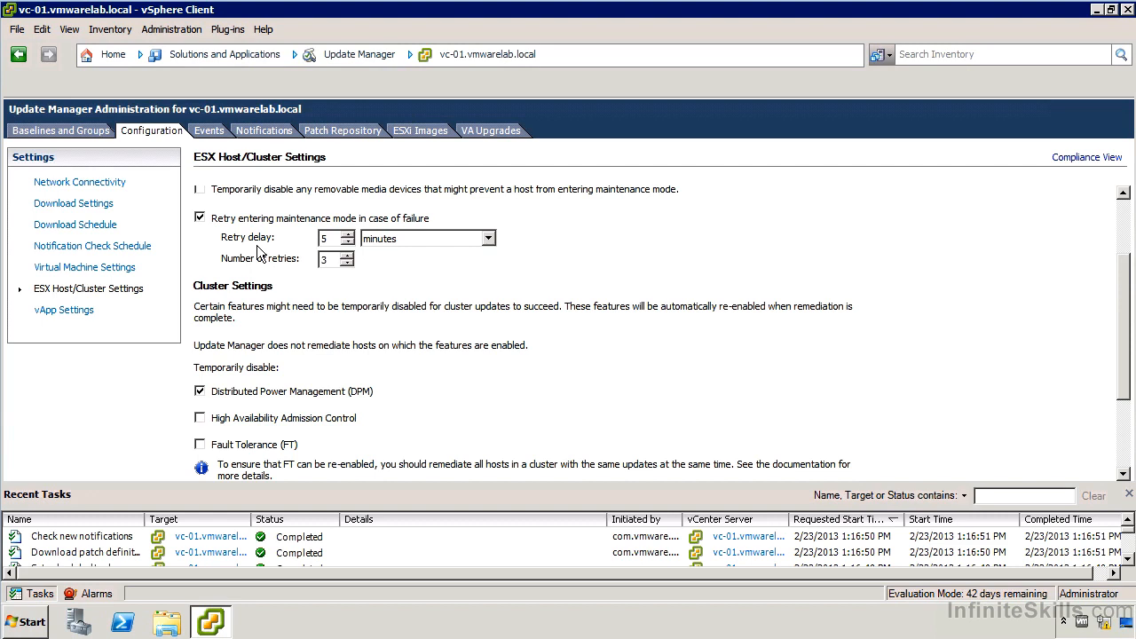
pyautogui.scroll(-3)
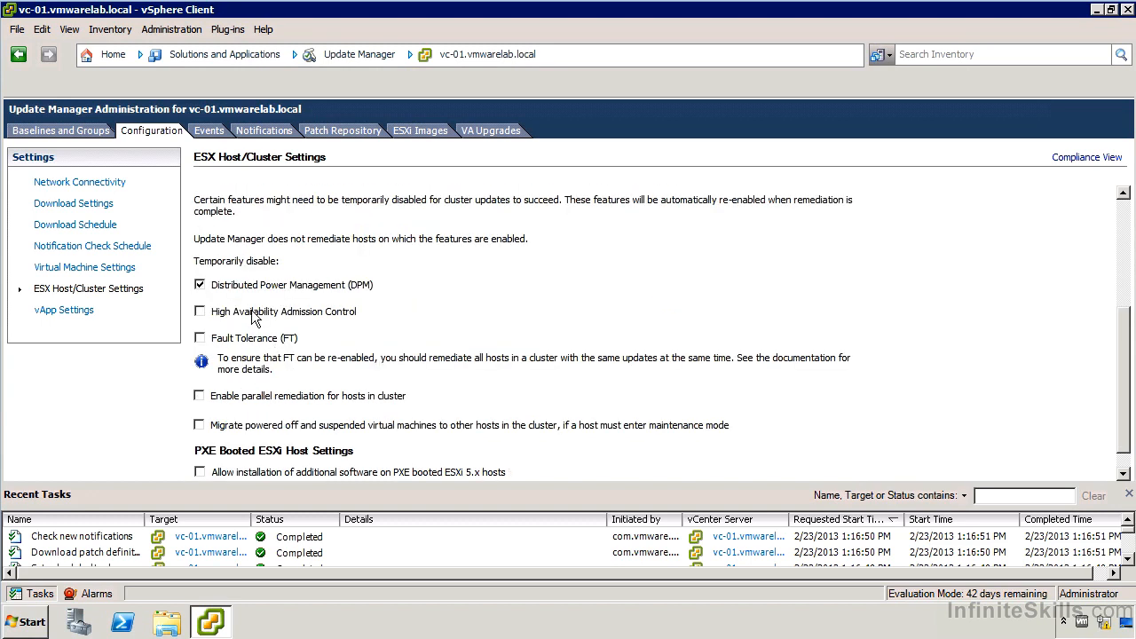
pyautogui.click(199, 313)
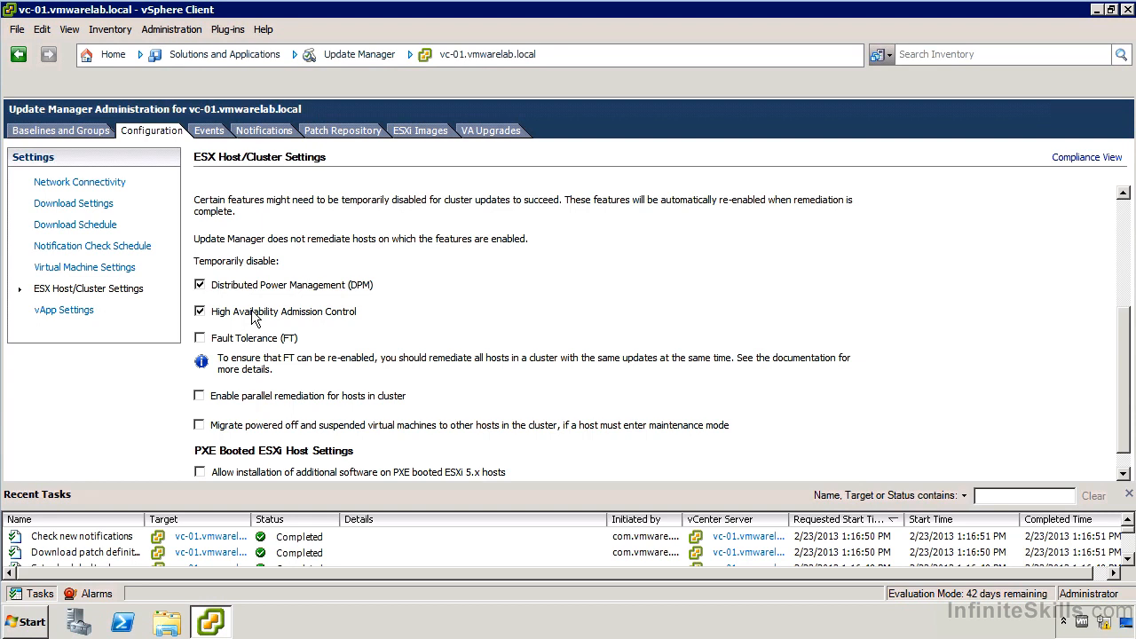
pyautogui.click(198, 311)
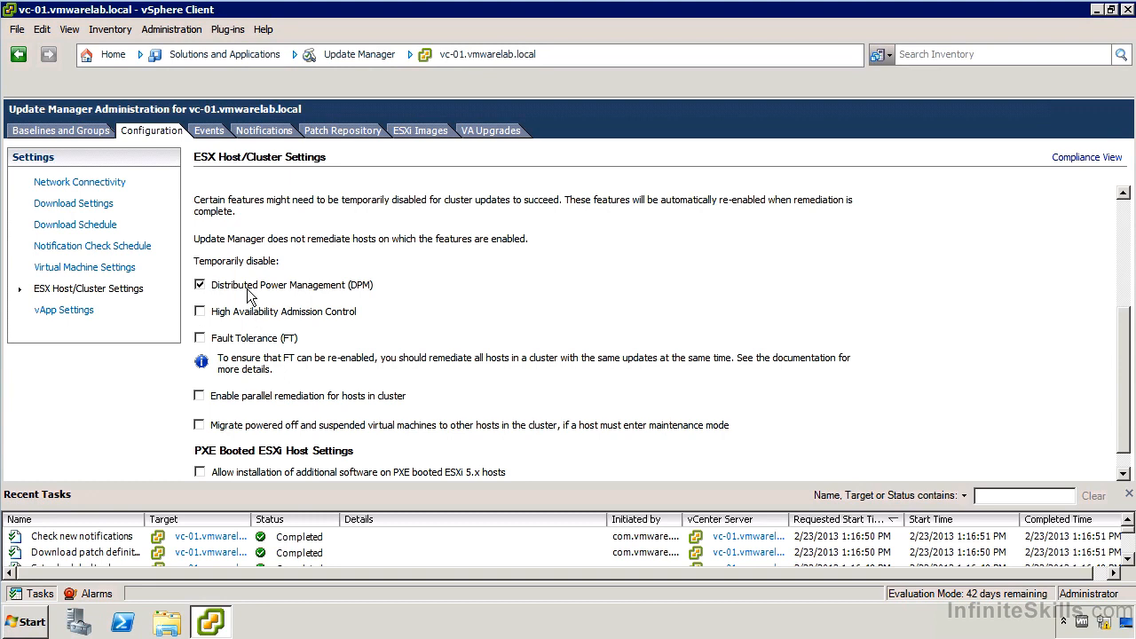
pyautogui.moveTo(252, 291)
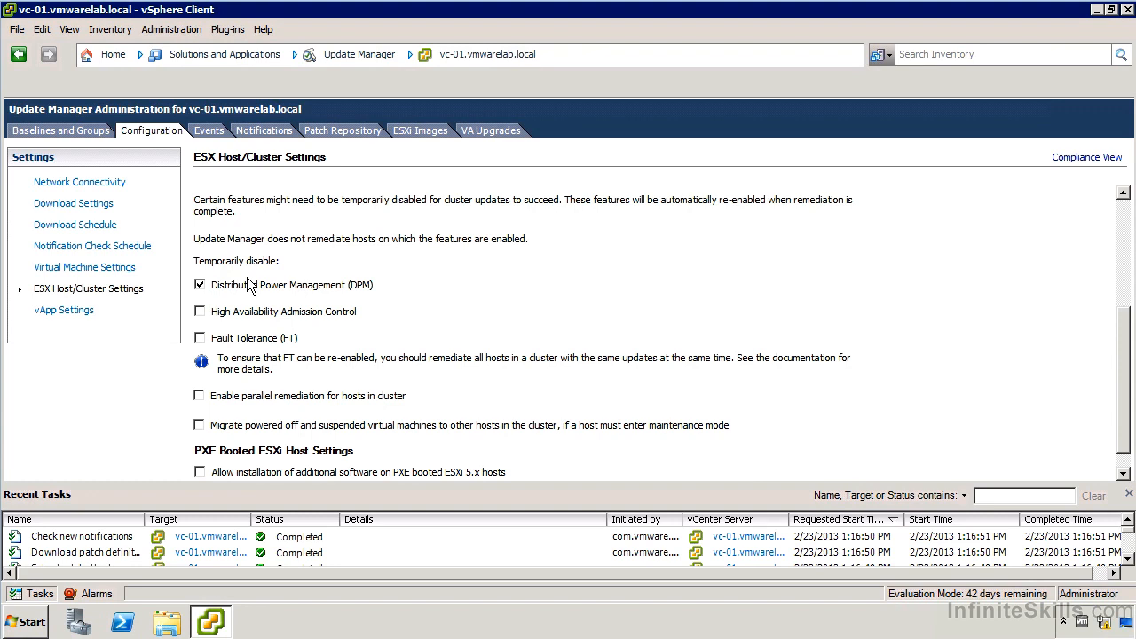
pyautogui.moveTo(240, 351)
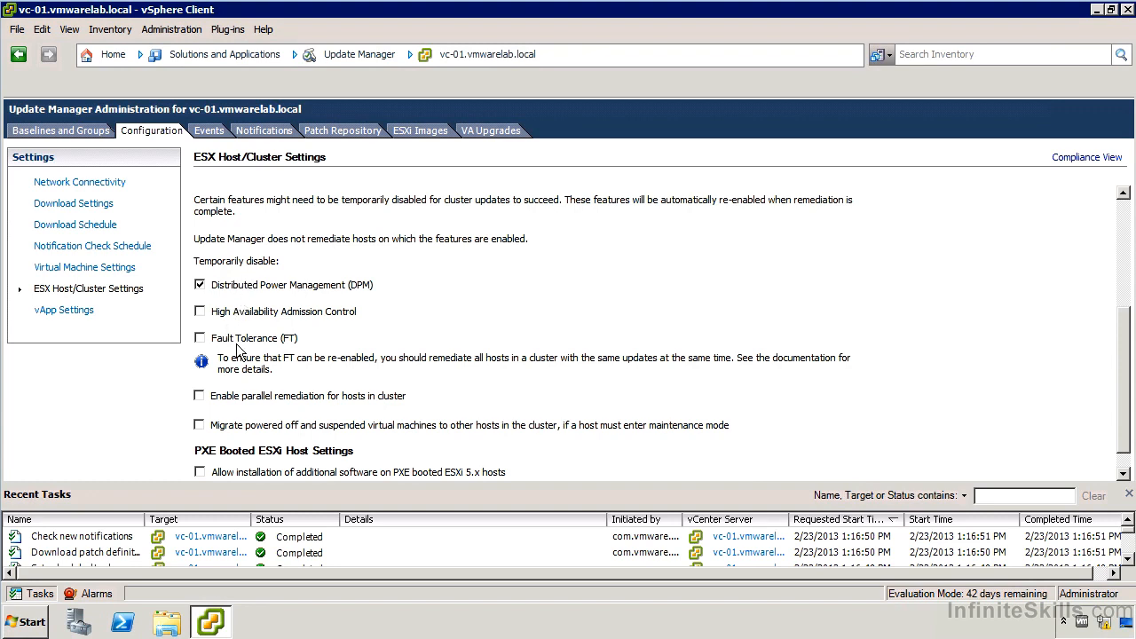
pyautogui.moveTo(447, 373)
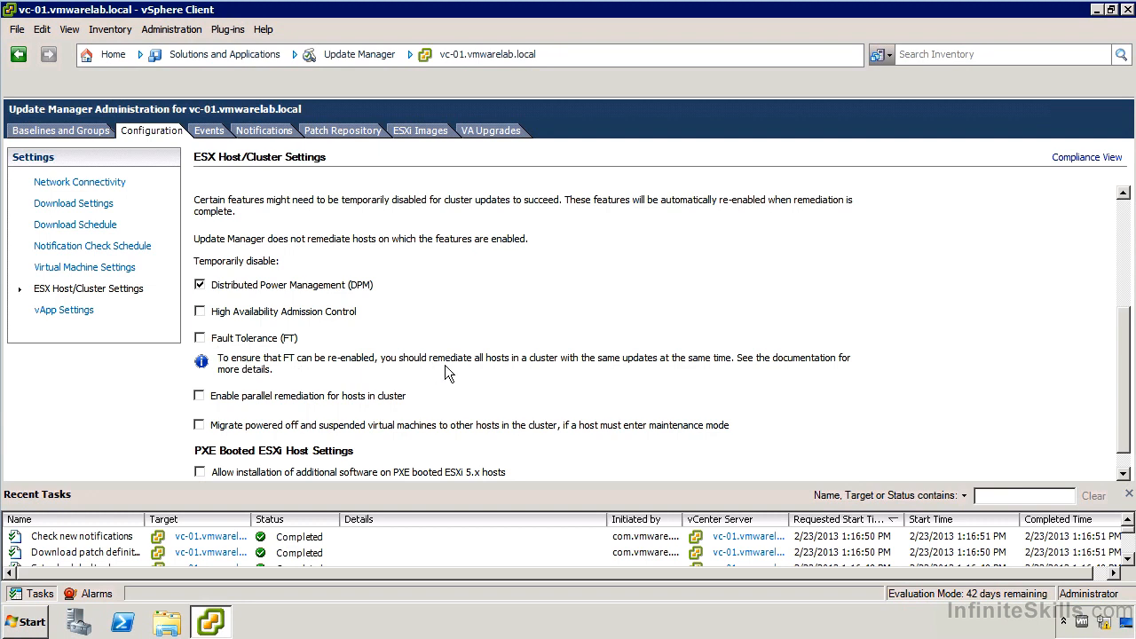
pyautogui.moveTo(575, 380)
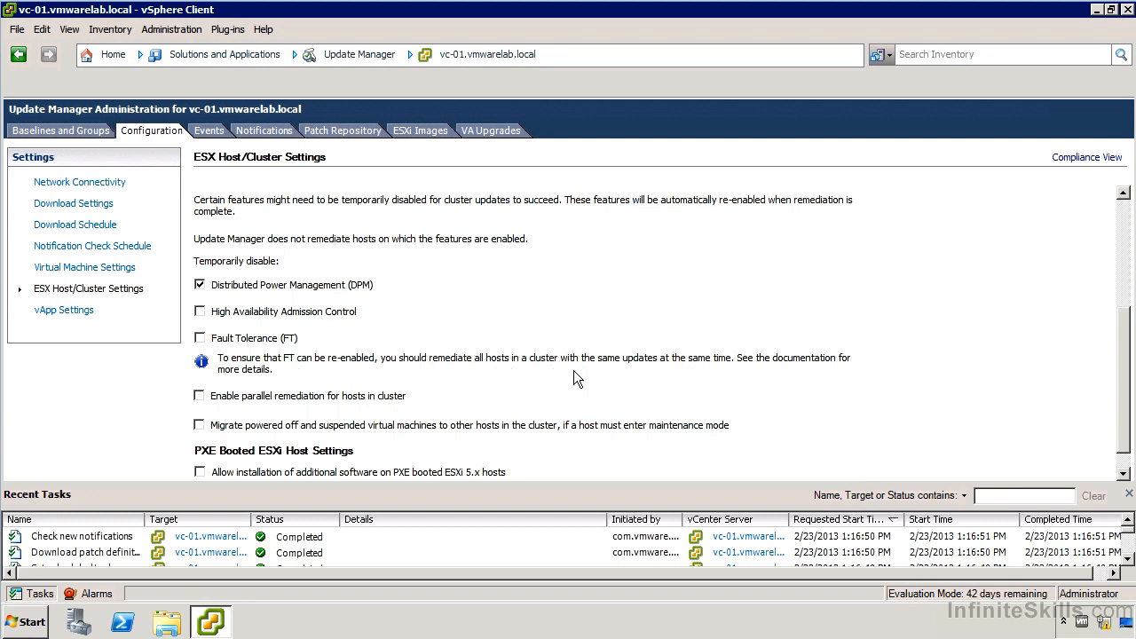
pyautogui.moveTo(486, 373)
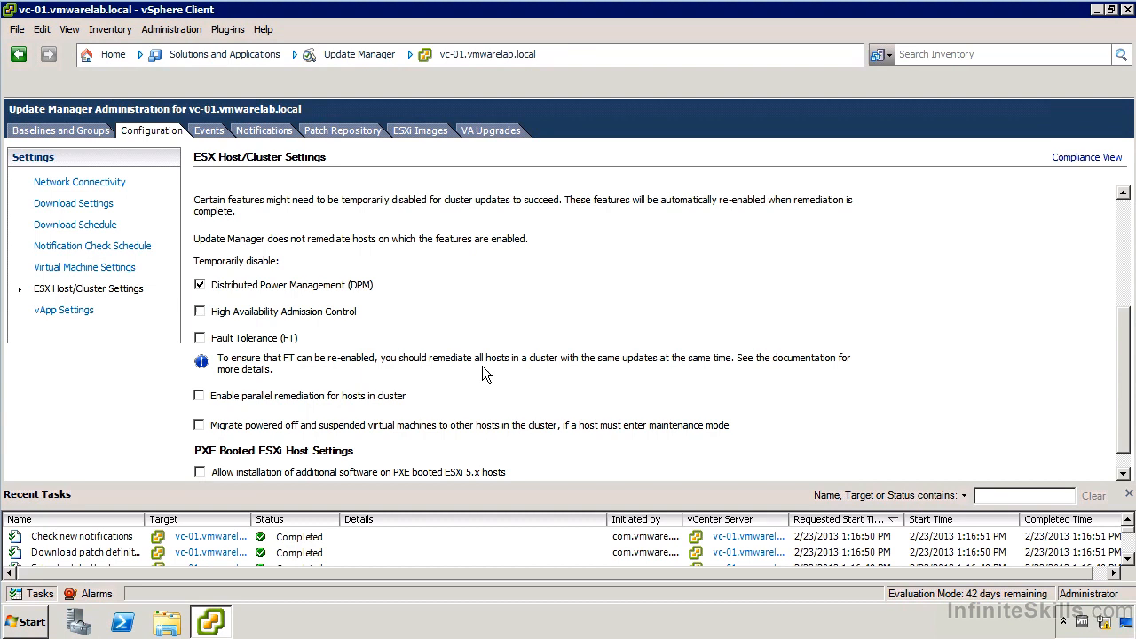
pyautogui.moveTo(265, 358)
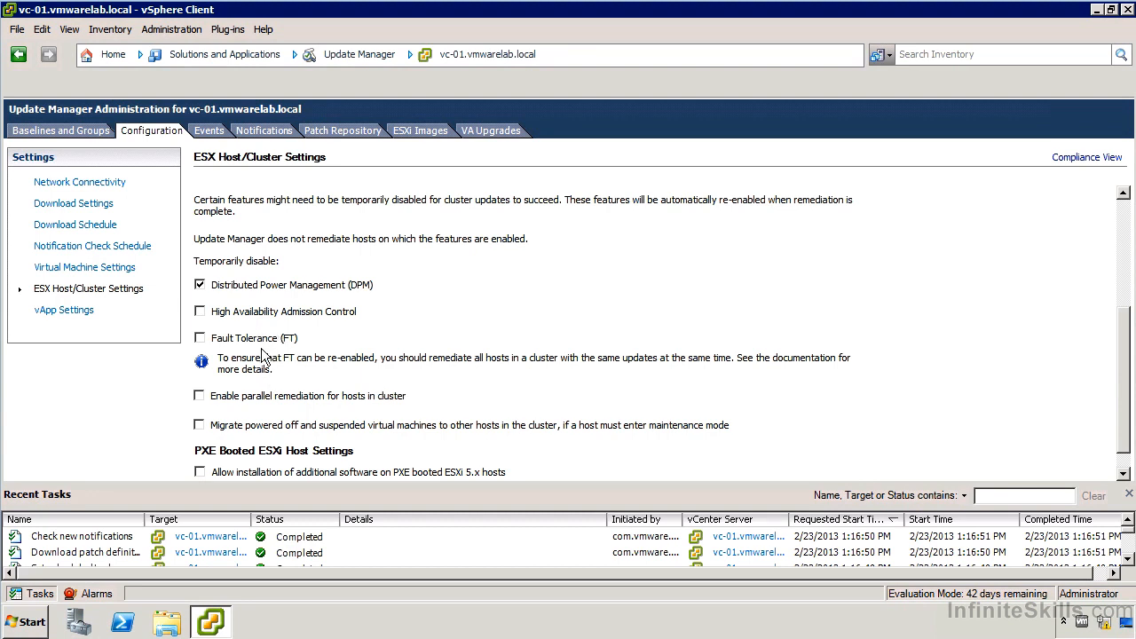
pyautogui.moveTo(323, 369)
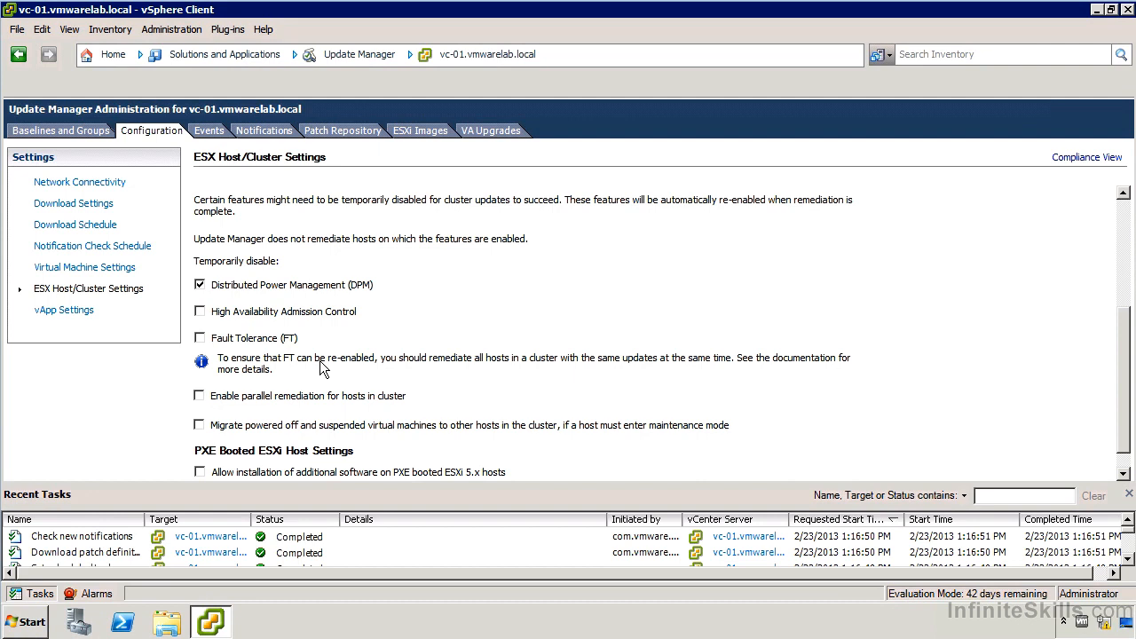
pyautogui.scroll(-3)
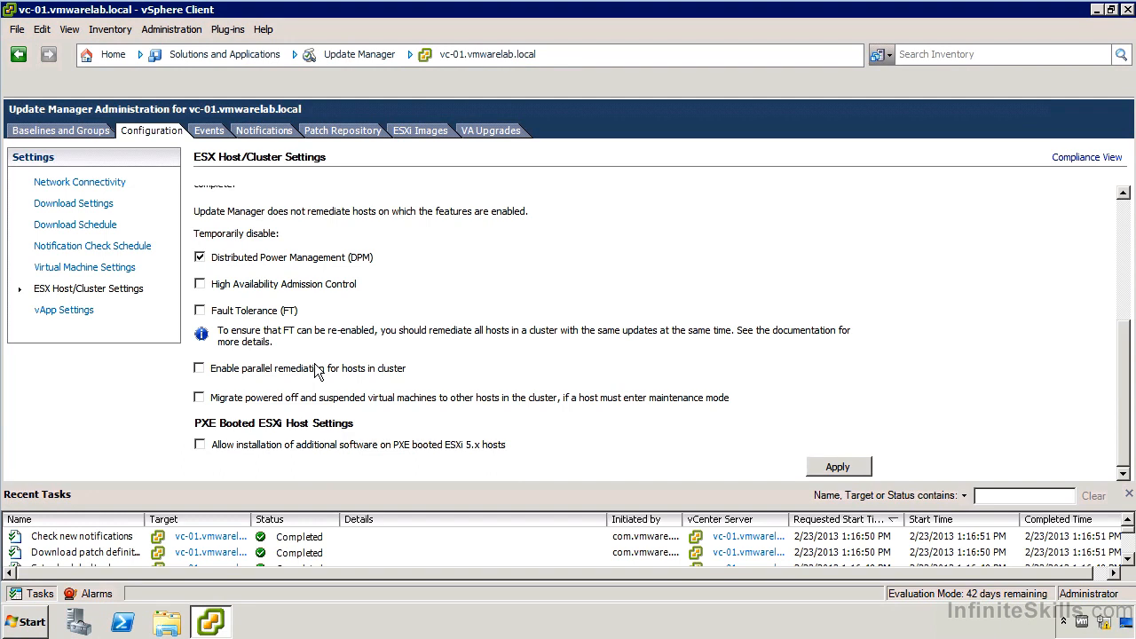
pyautogui.click(199, 367)
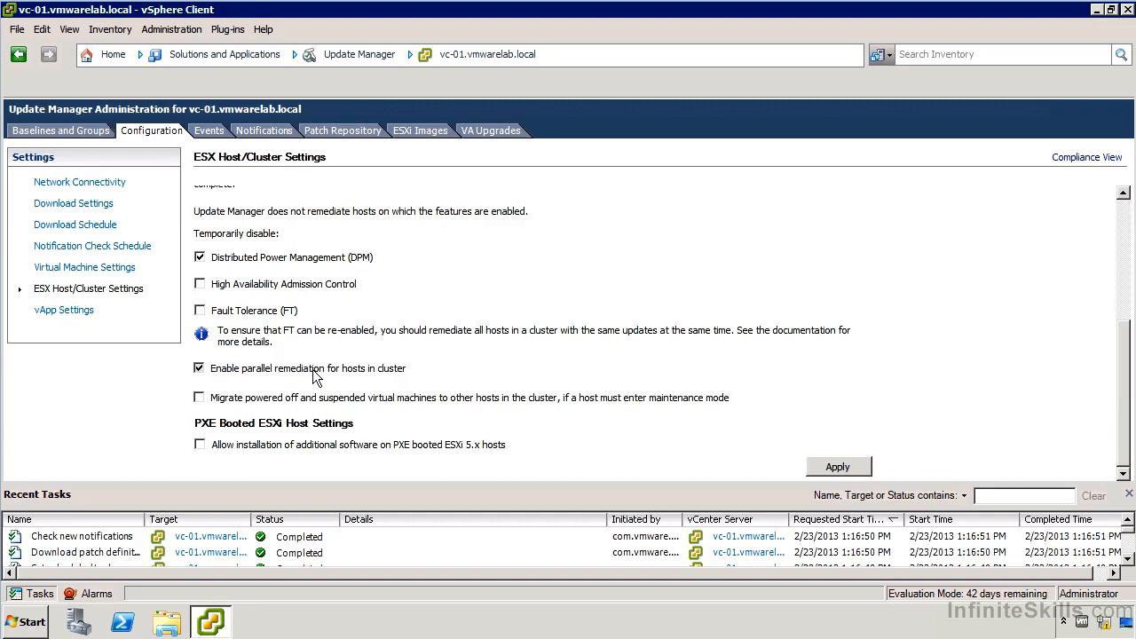
pyautogui.click(199, 368)
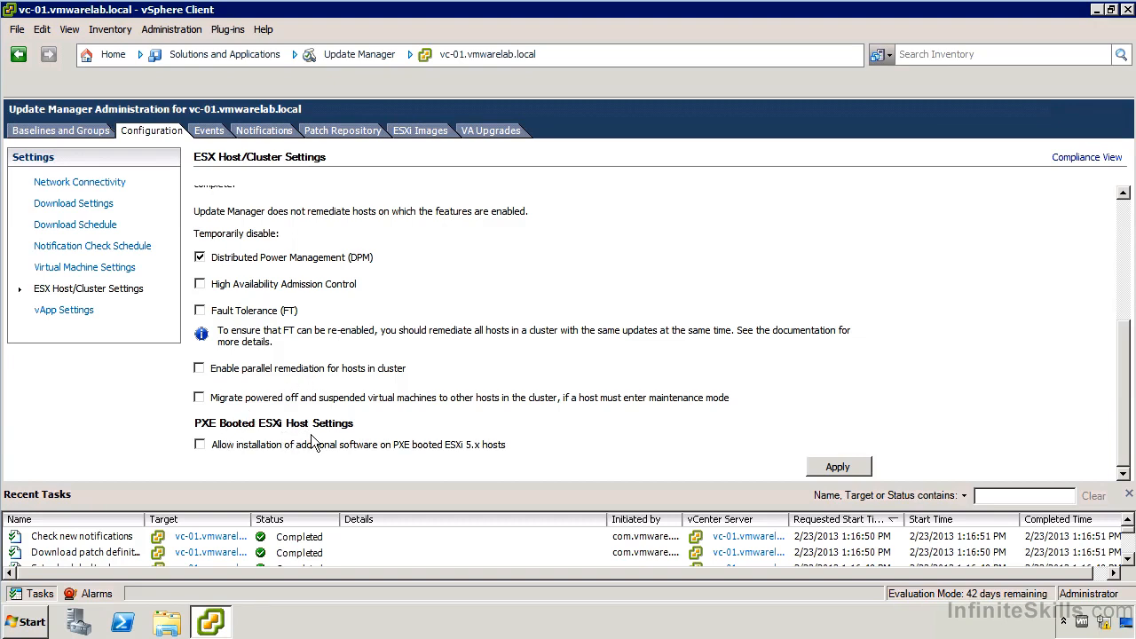
pyautogui.moveTo(320, 458)
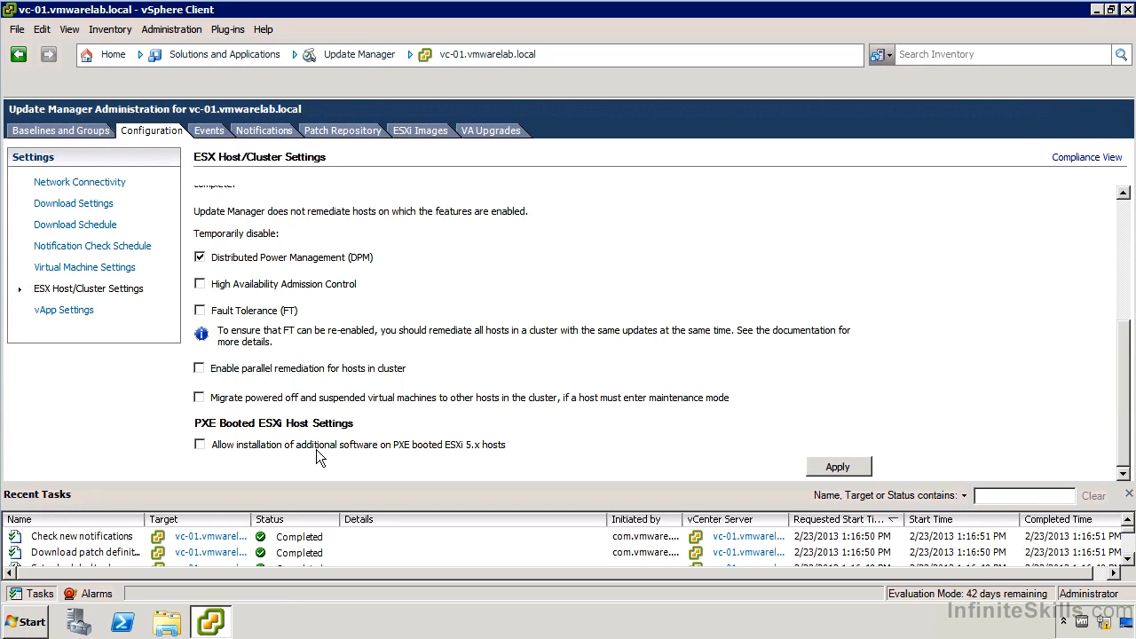
pyautogui.moveTo(955, 437)
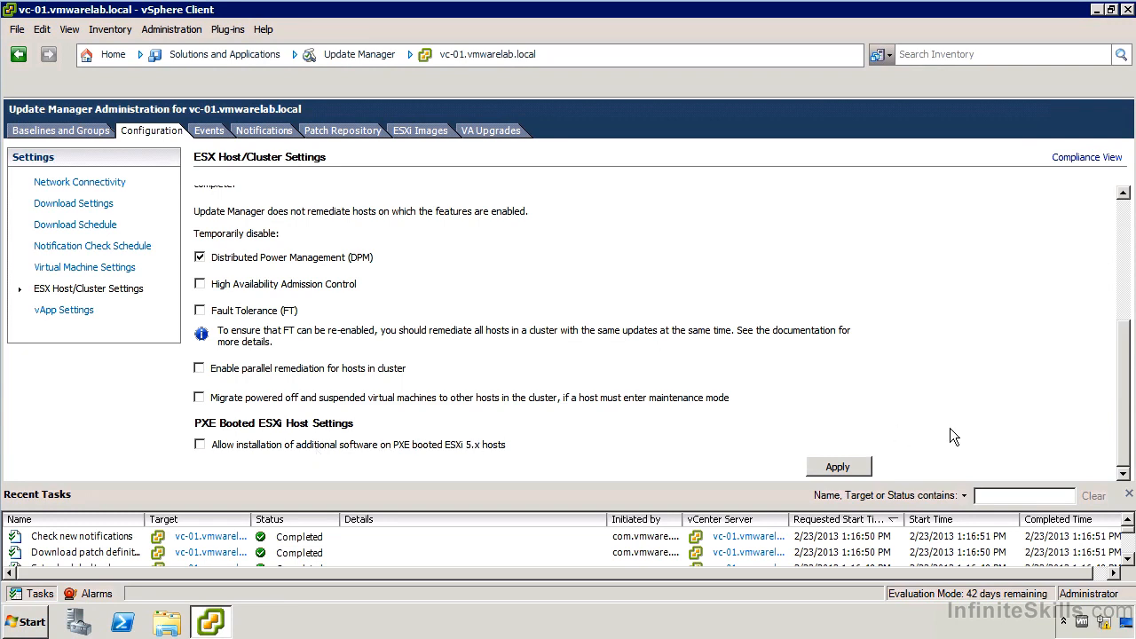